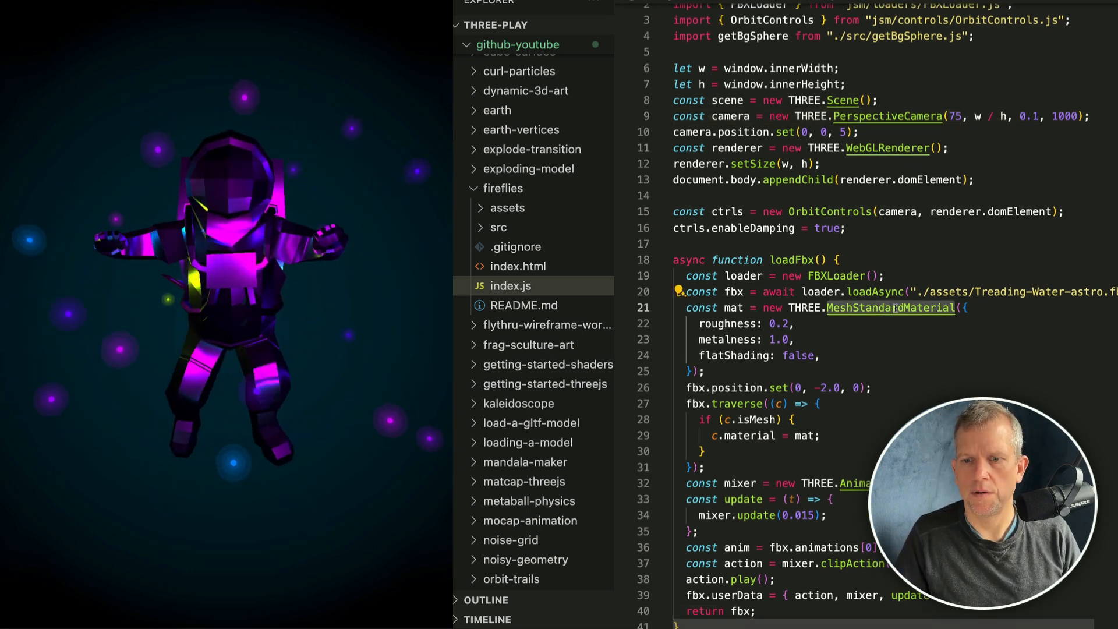
# Scroll through fireflies/index.js, now holding the rotating yellow cube starter scene.
pyautogui.scroll(-3)
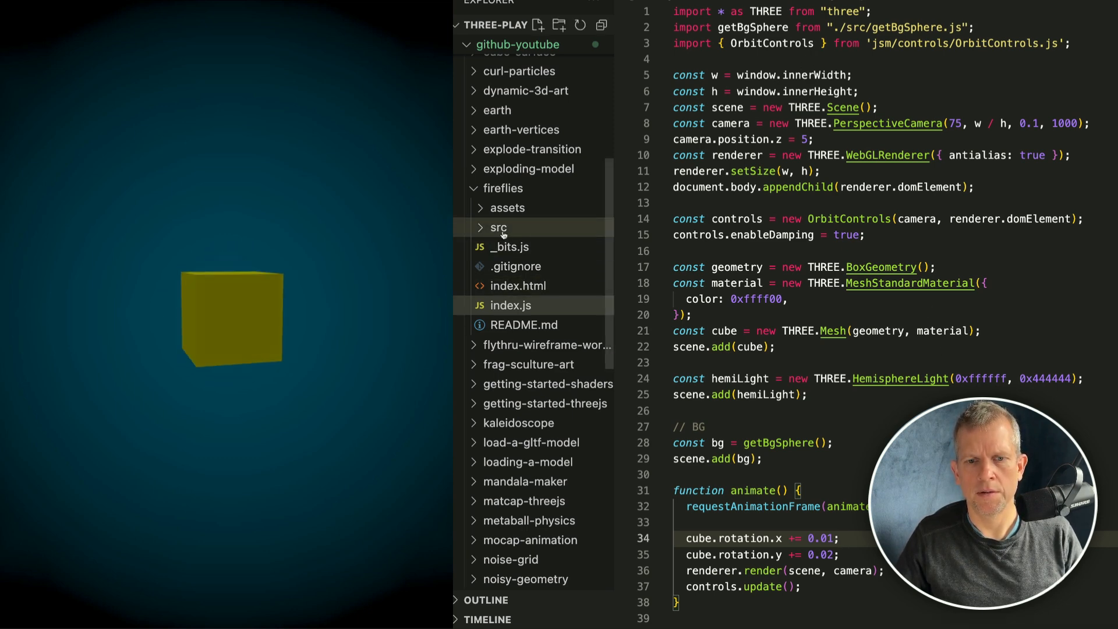
# Expand the src and assets folders and import FBXLoader from 'jsm/loaders/FBXLoader.js'.
pyautogui.click(496, 226)
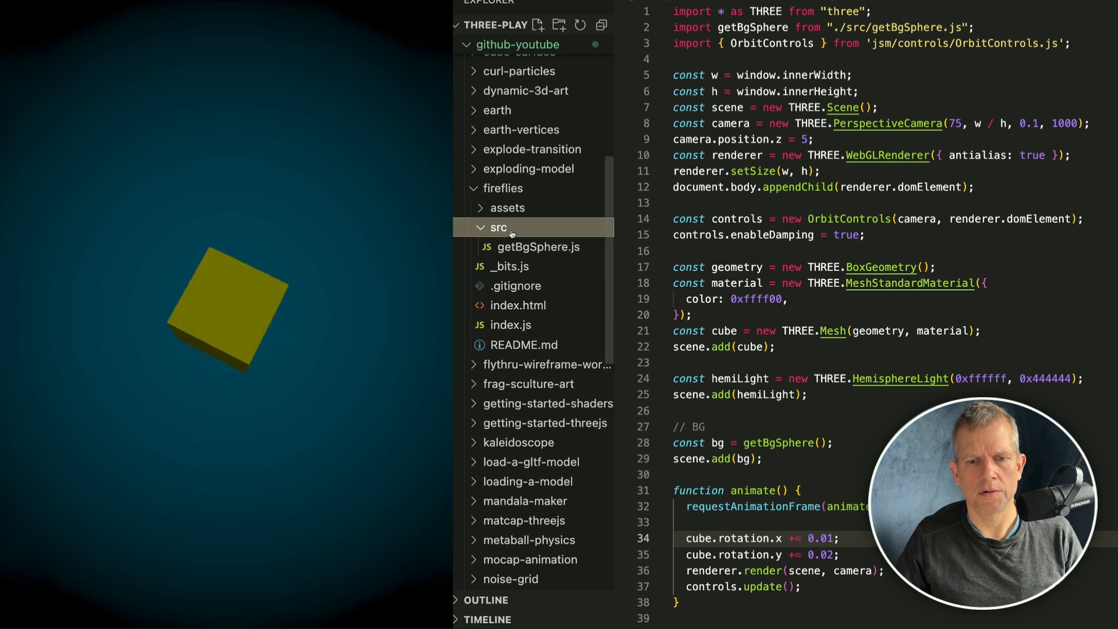
pyautogui.click(506, 207)
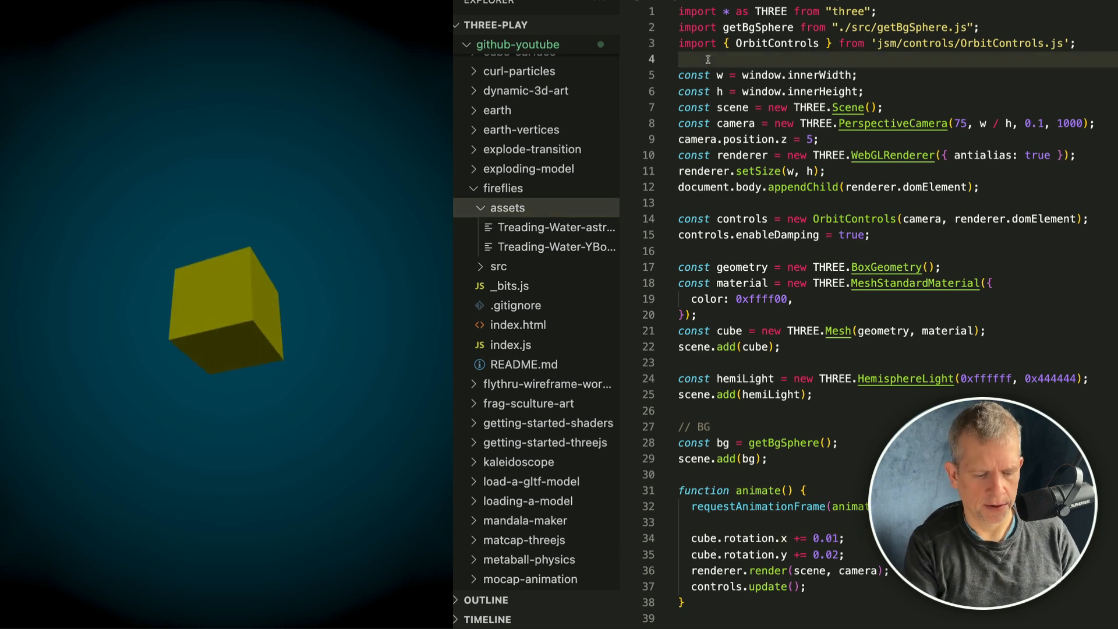
pyautogui.write('import { }')
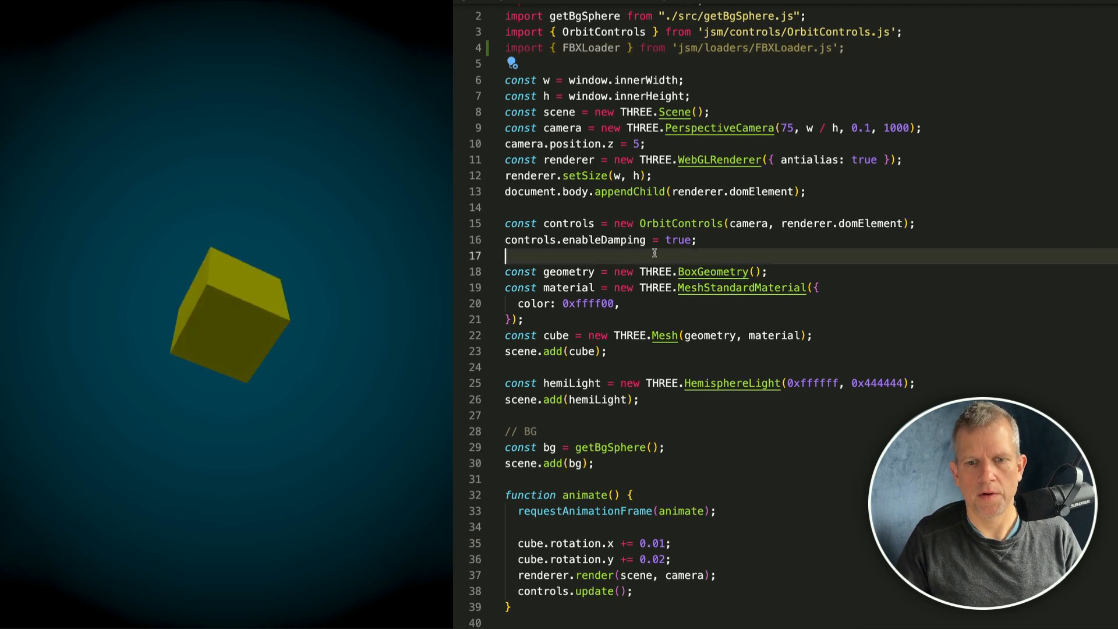
# Create an FBXLoader and call loadAsync on './assets/Treading-Water-astro.fbx'.
pyautogui.write('const l')
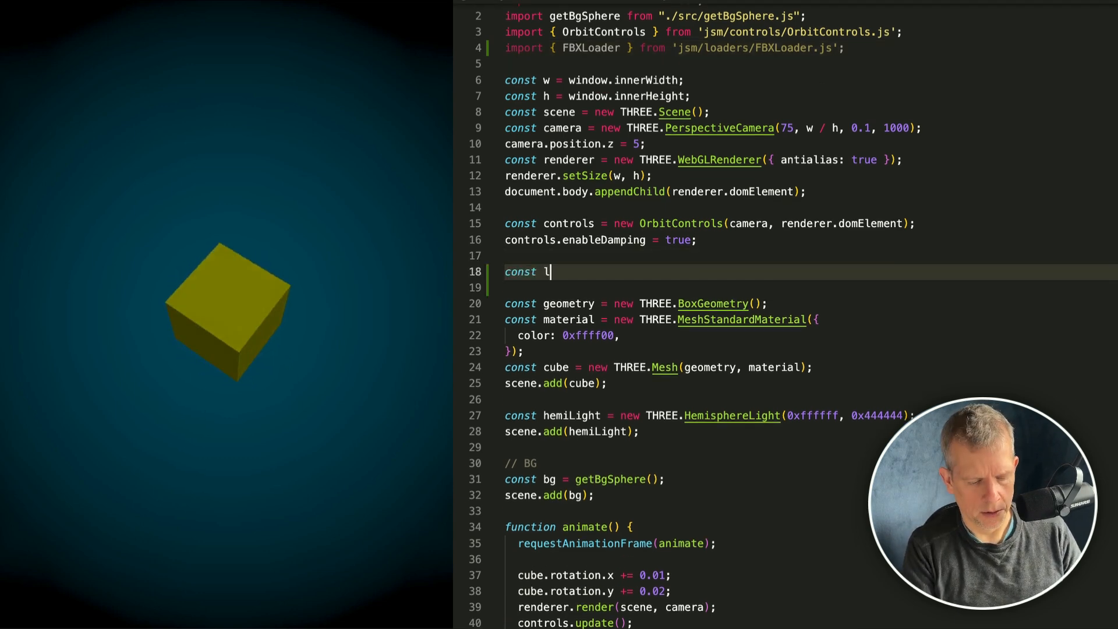
pyautogui.write('oader = new FBXLoader();')
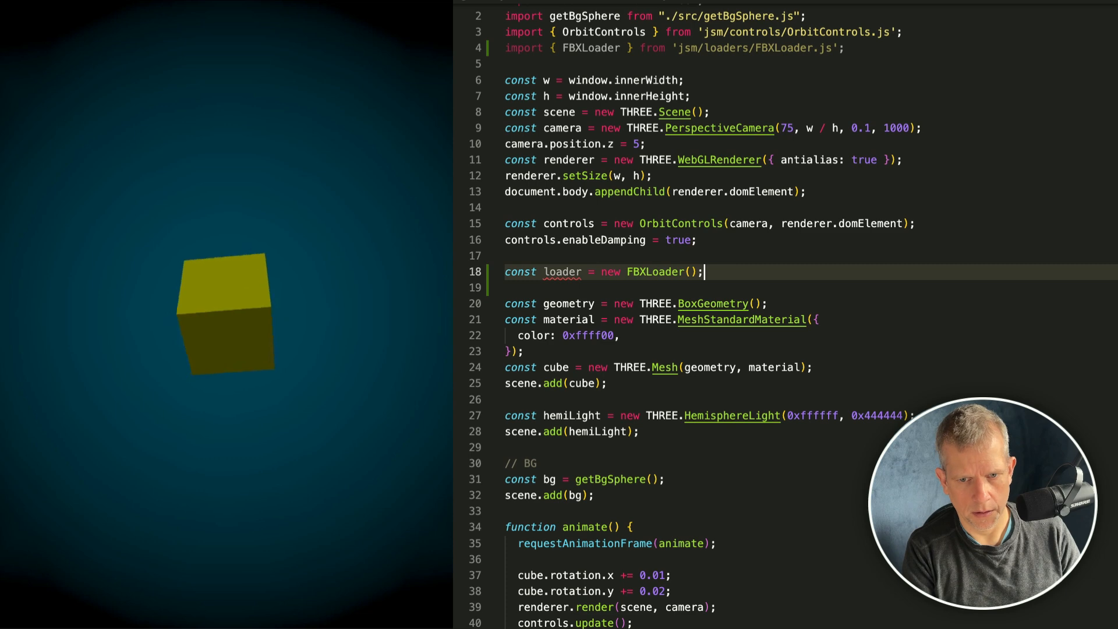
pyautogui.write('loader.load')
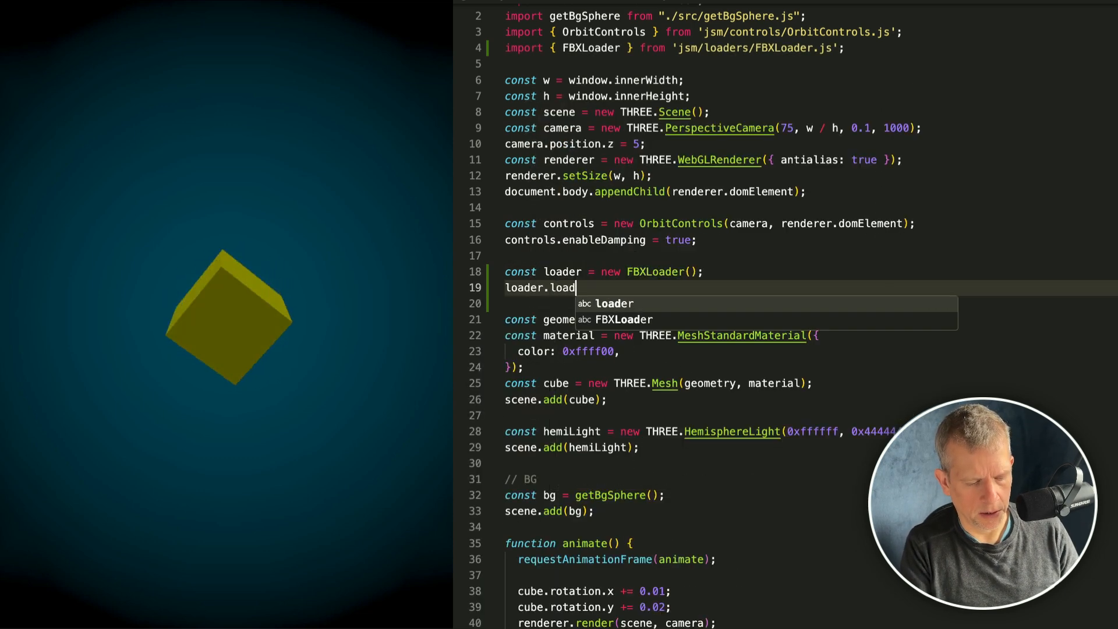
pyautogui.write('A')
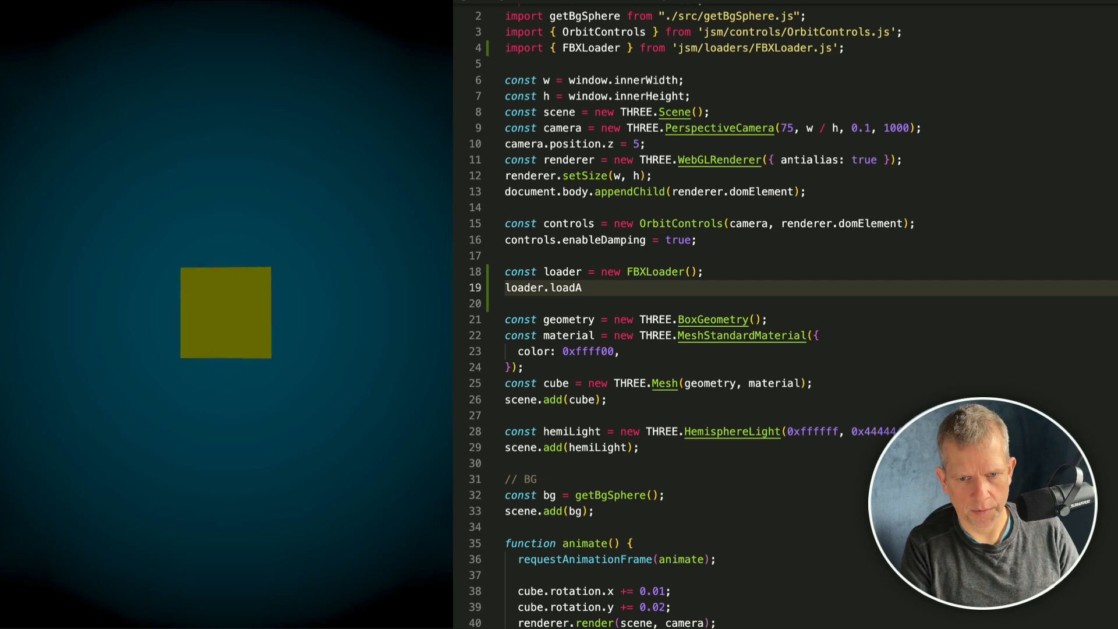
pyautogui.write("sync('./assets/Treading-Water-astro.fbx').then((fbx) => {")
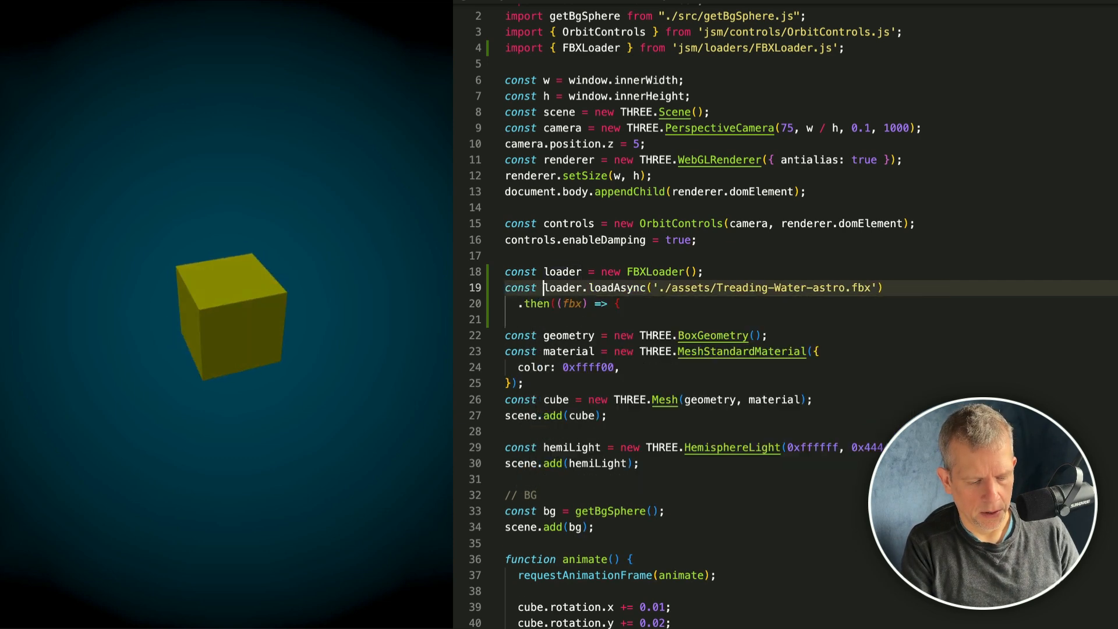
# Store the awaited model in an astronaut constant and log it with console.log.
pyautogui.write('astro')
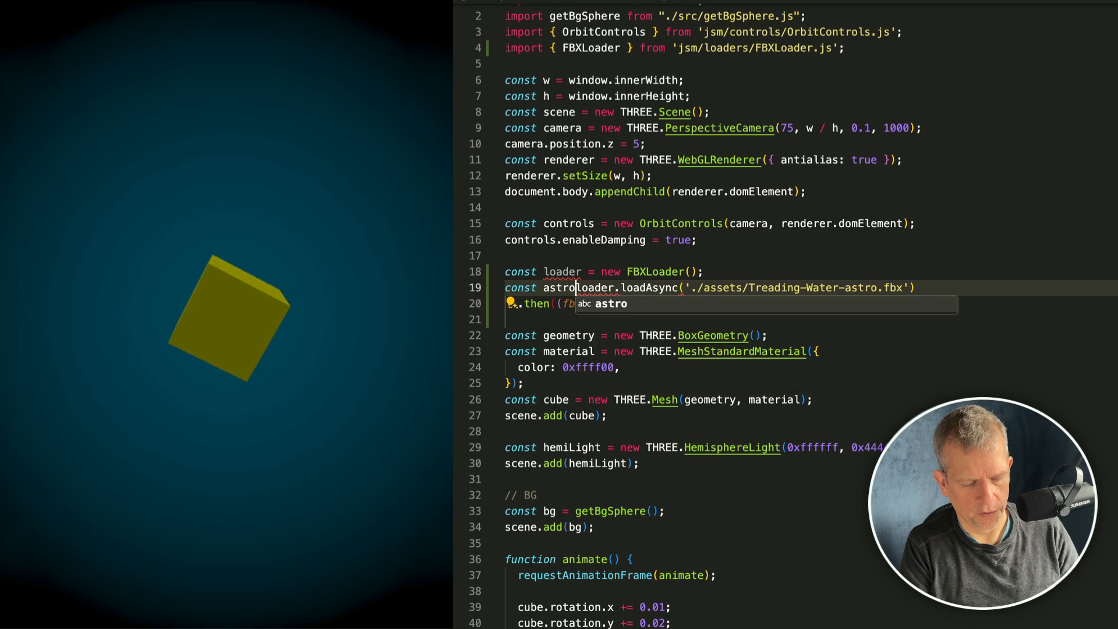
pyautogui.write('naut = a')
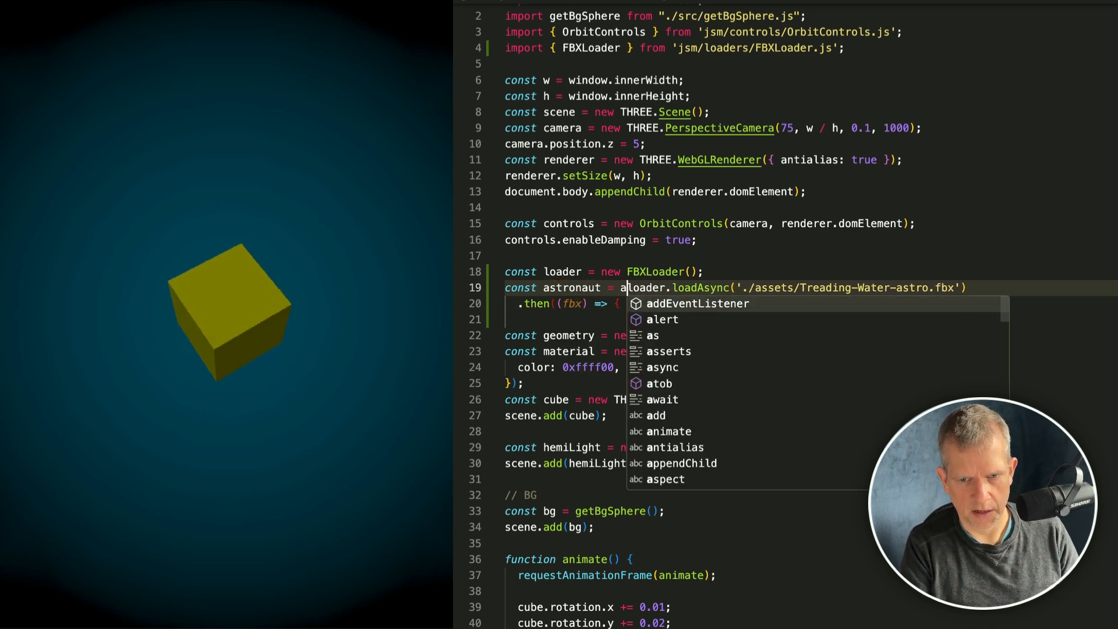
pyautogui.write('wait')
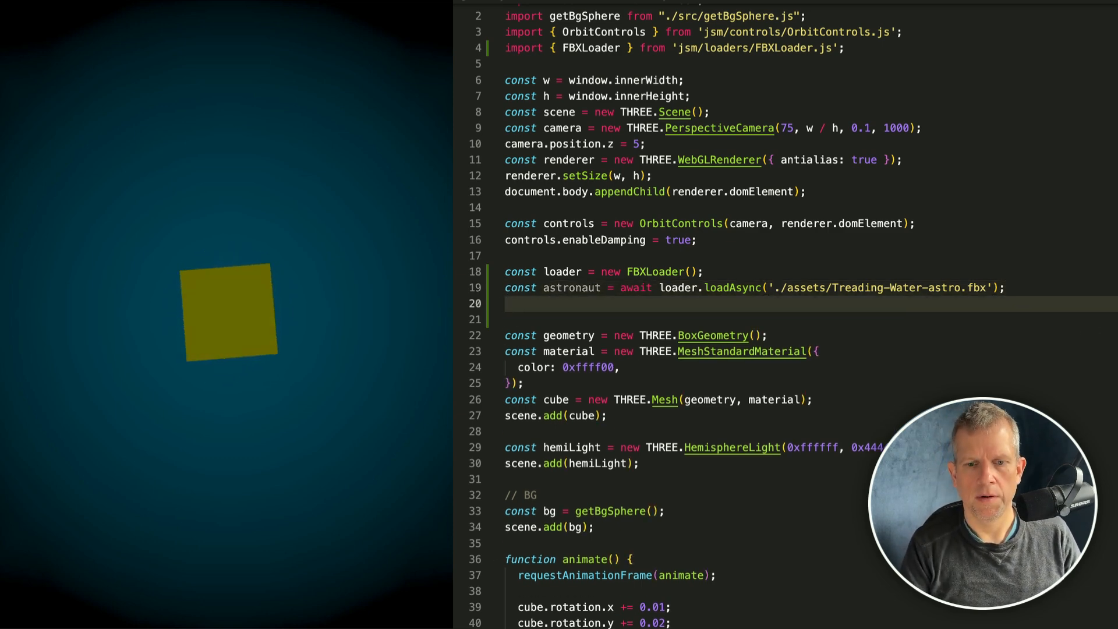
pyautogui.write('console.')
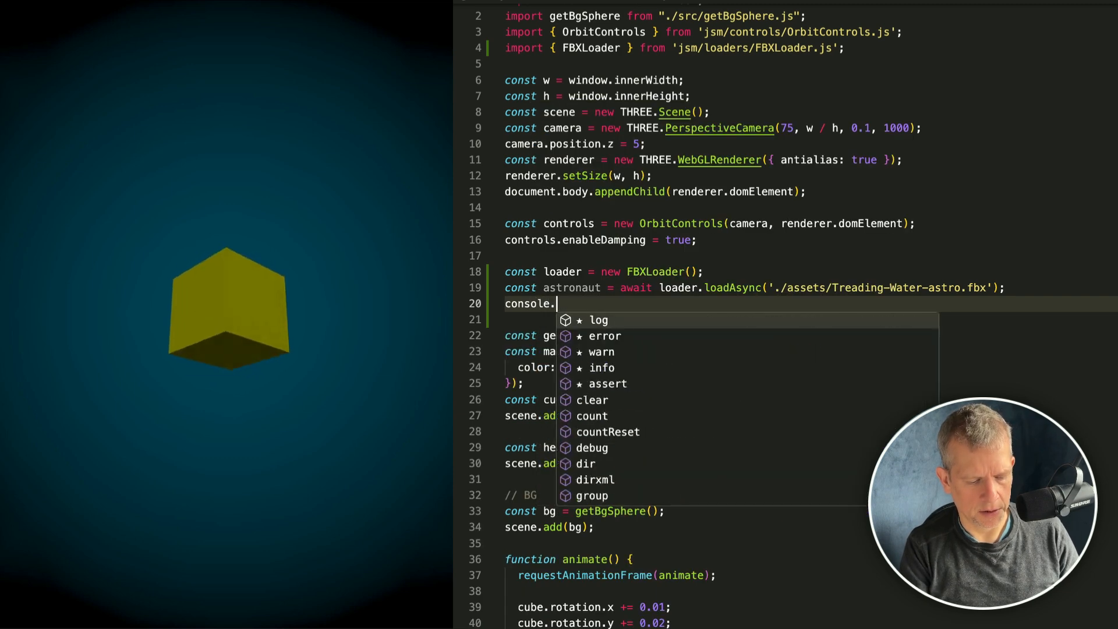
pyautogui.write('log(astronaut);')
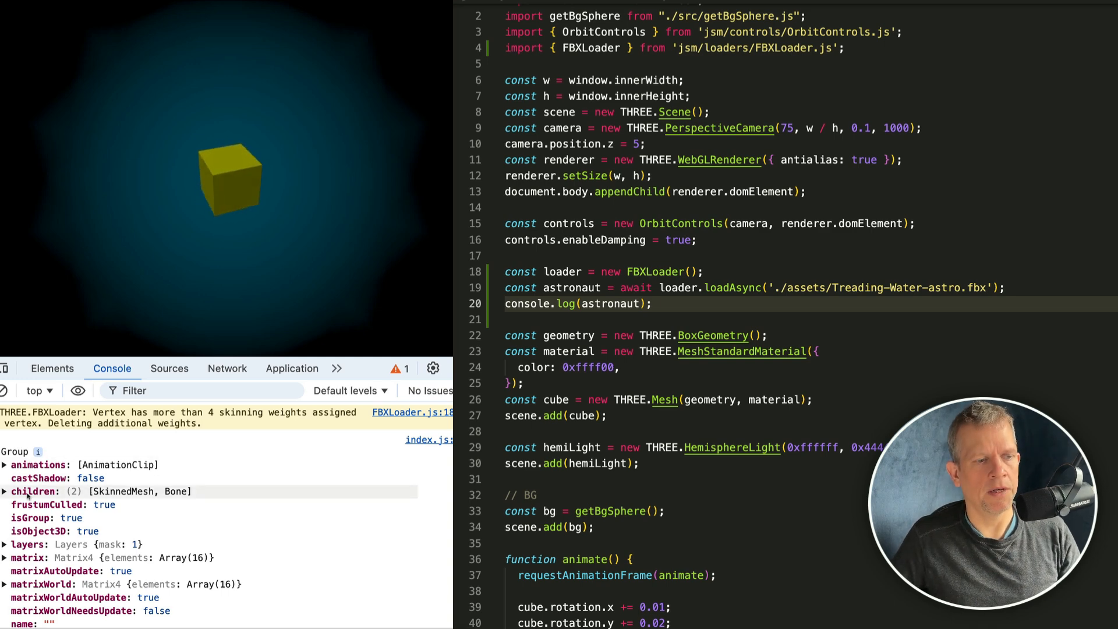
# Replace the console.log line with scene.add(astronaut) and drop the cube code.
pyautogui.click(5, 491)
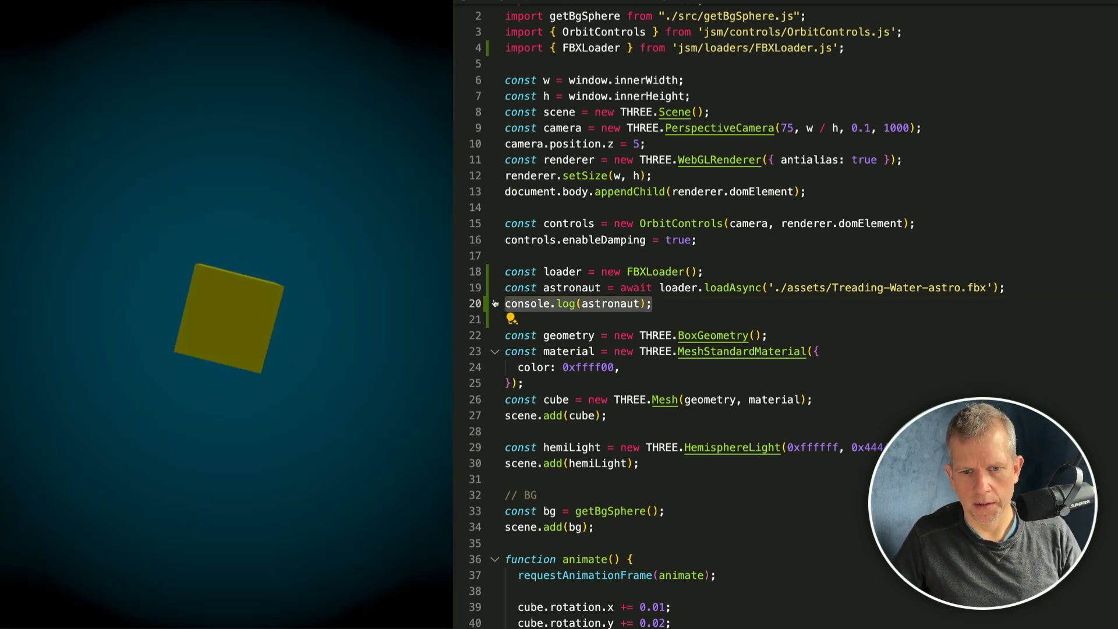
pyautogui.write('scene.add')
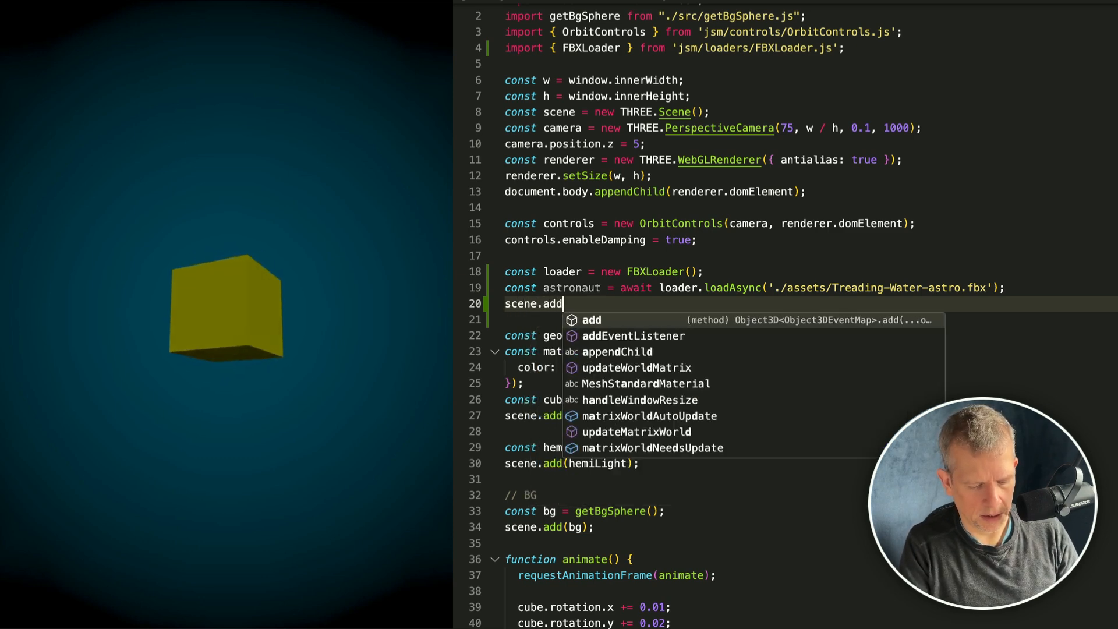
pyautogui.write('(astronaut);')
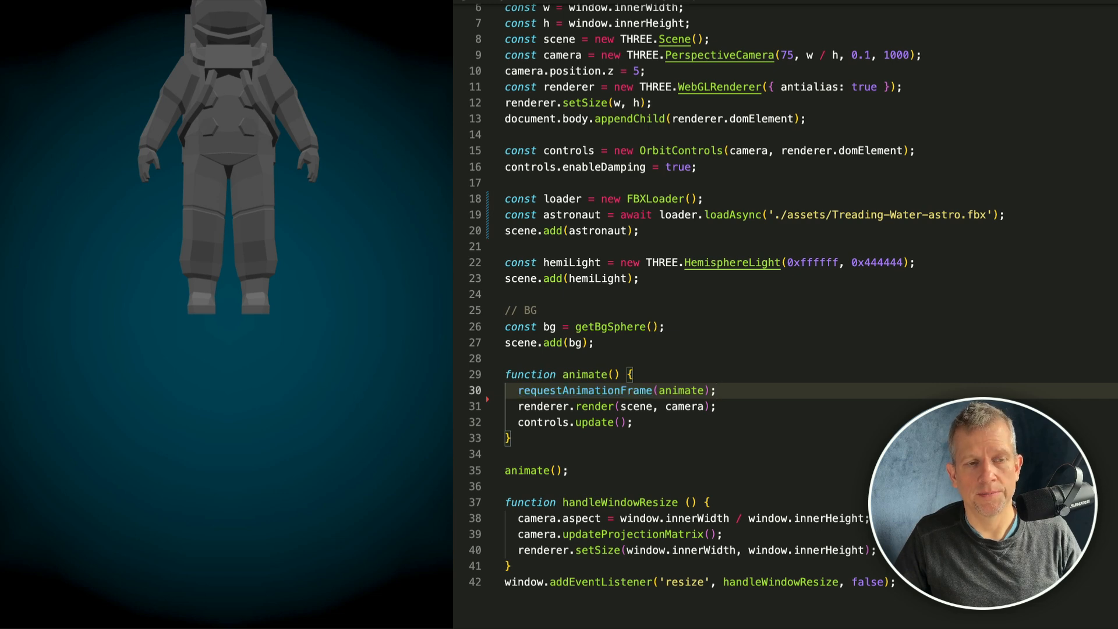
# Insert astronaut.position.y = -2.0; before the astronaut is added to the scene.
pyautogui.write('astronaut.position.y = -2.0;')
pyautogui.write('c')
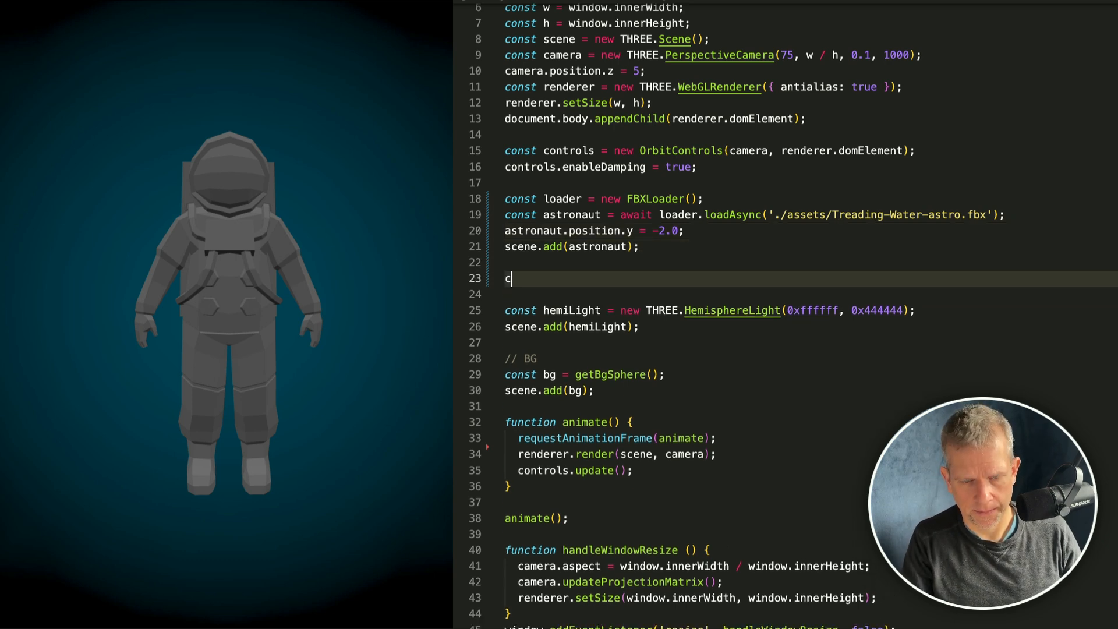
pyautogui.write('onsole.log(')
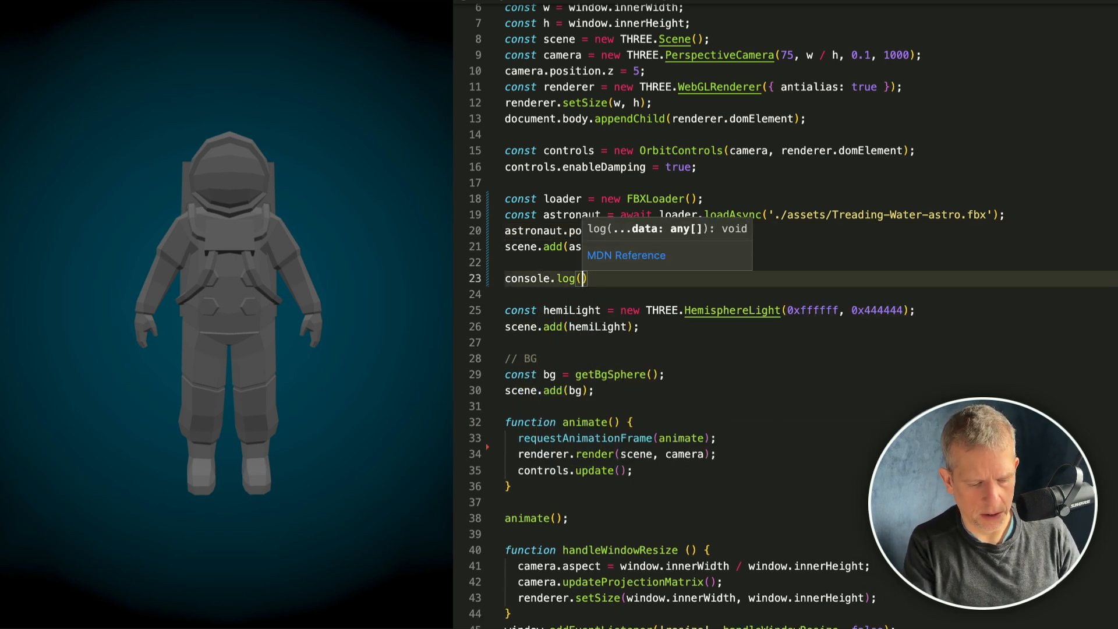
pyautogui.write('astronaut')
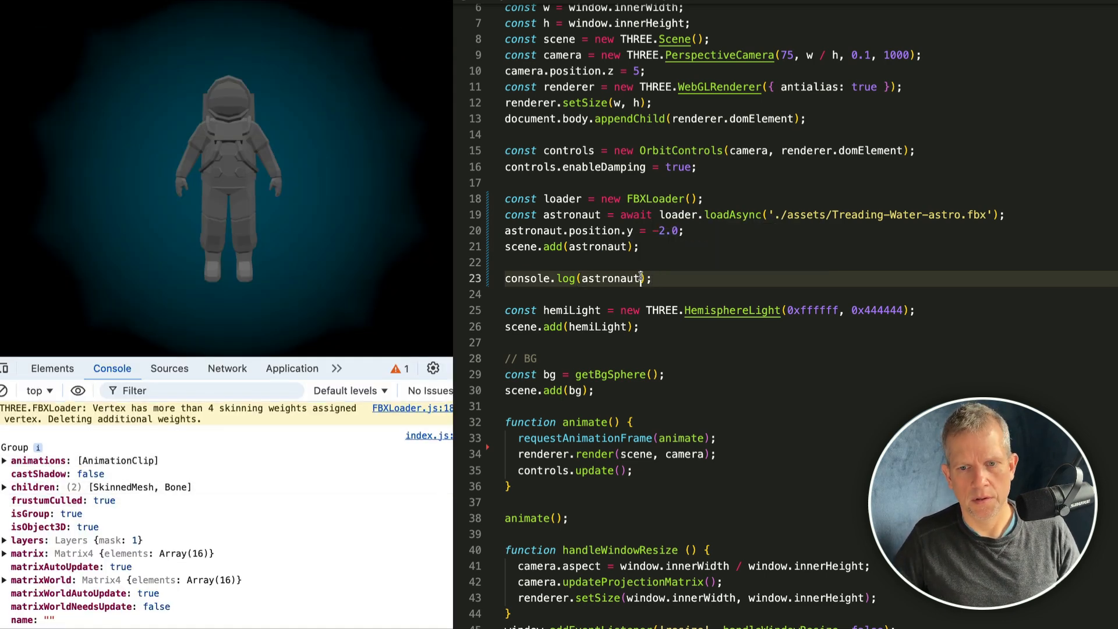
pyautogui.write('.animations')
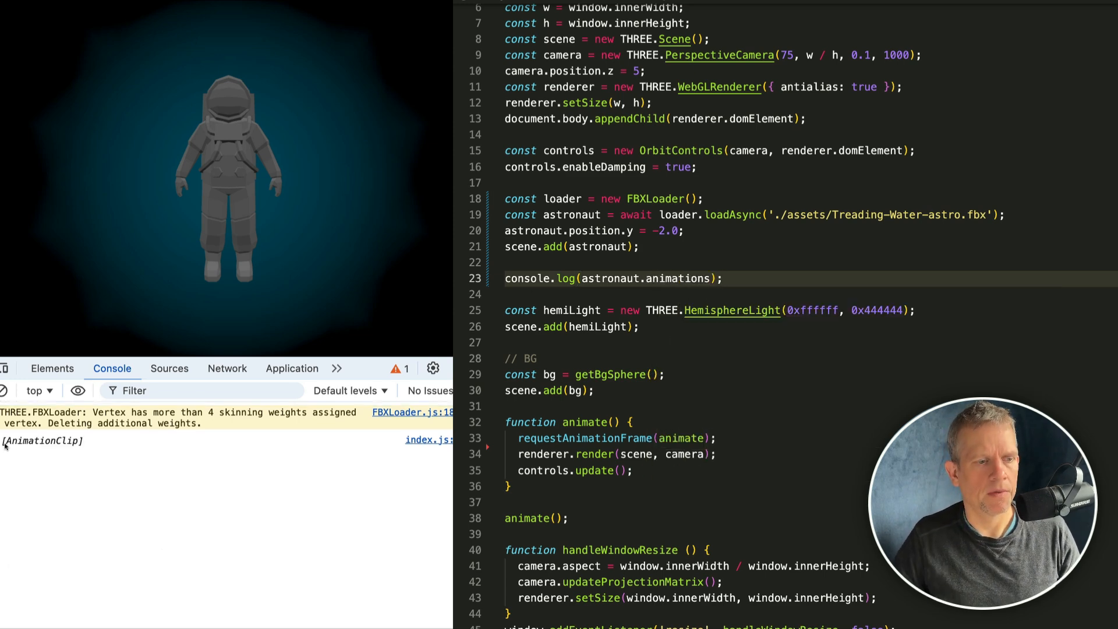
pyautogui.click(4, 441)
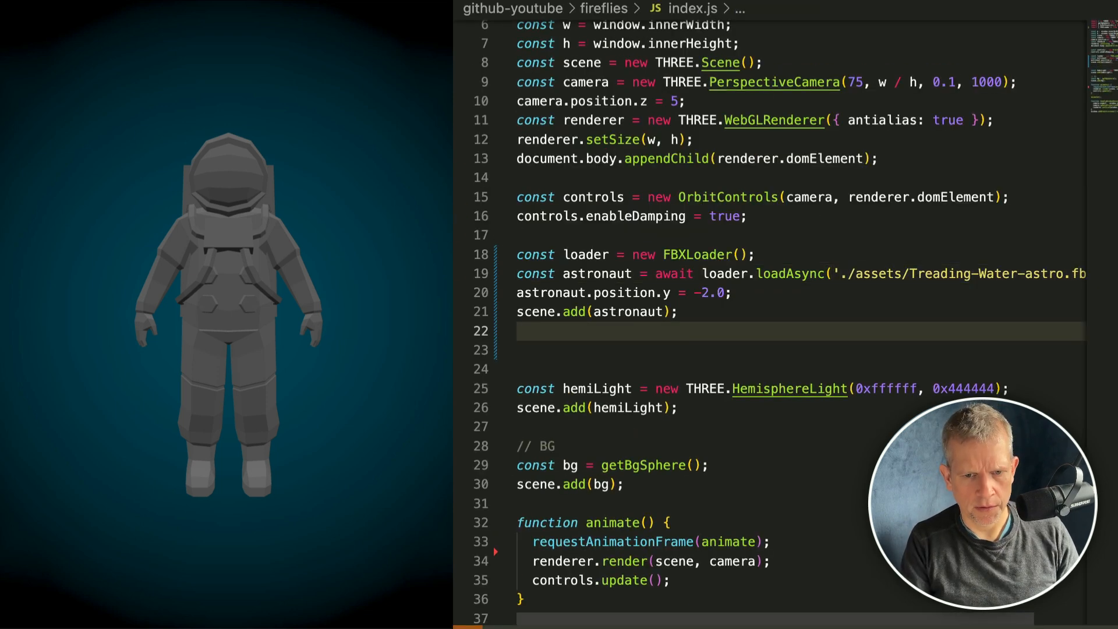
# Create an AnimationMixer for the astronaut and a treadingWater clip action from animClip.
pyautogui.write('const')
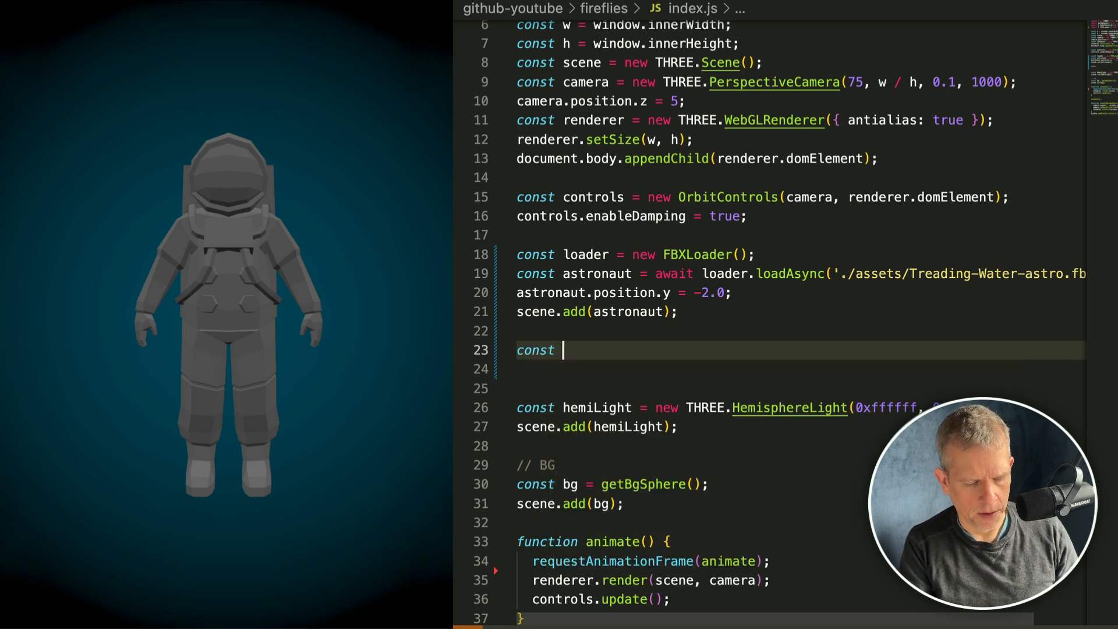
pyautogui.write('mixer')
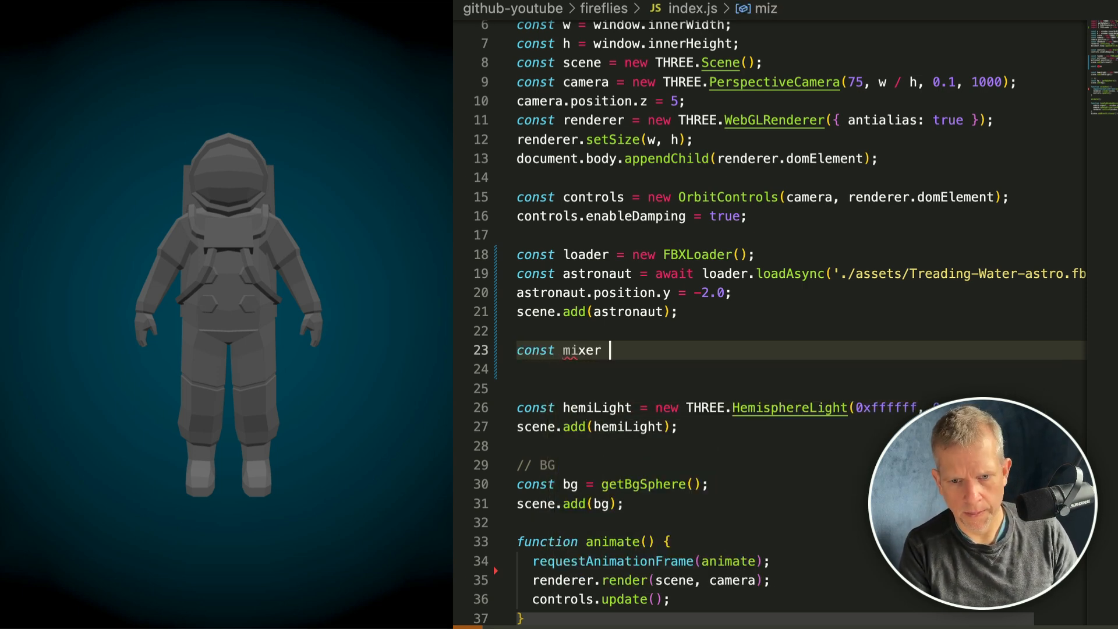
pyautogui.write('= new THREE.AnimationMixer(astronaut);')
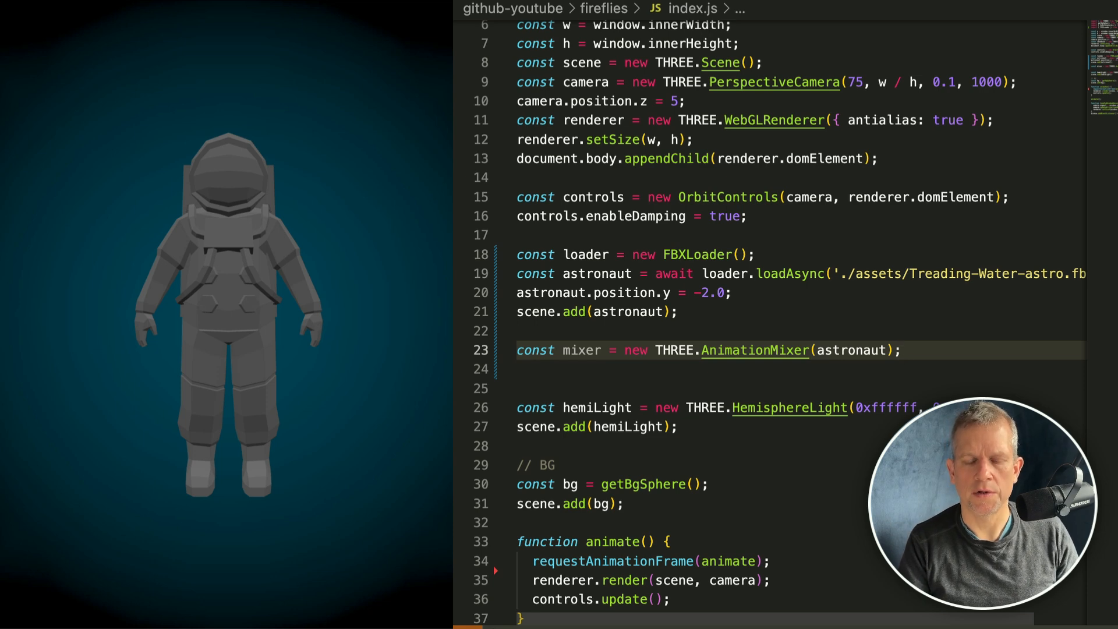
pyautogui.click(684, 369)
pyautogui.write('const animClip = astronaut.animations[0];')
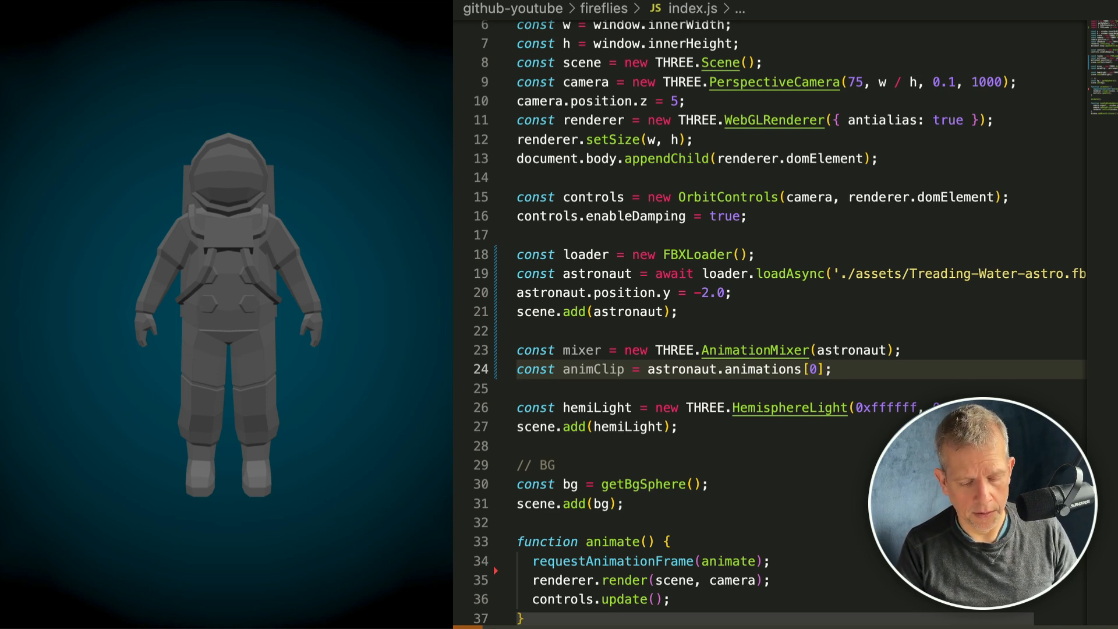
pyautogui.write('const action = mixer.clipAction(animClip);')
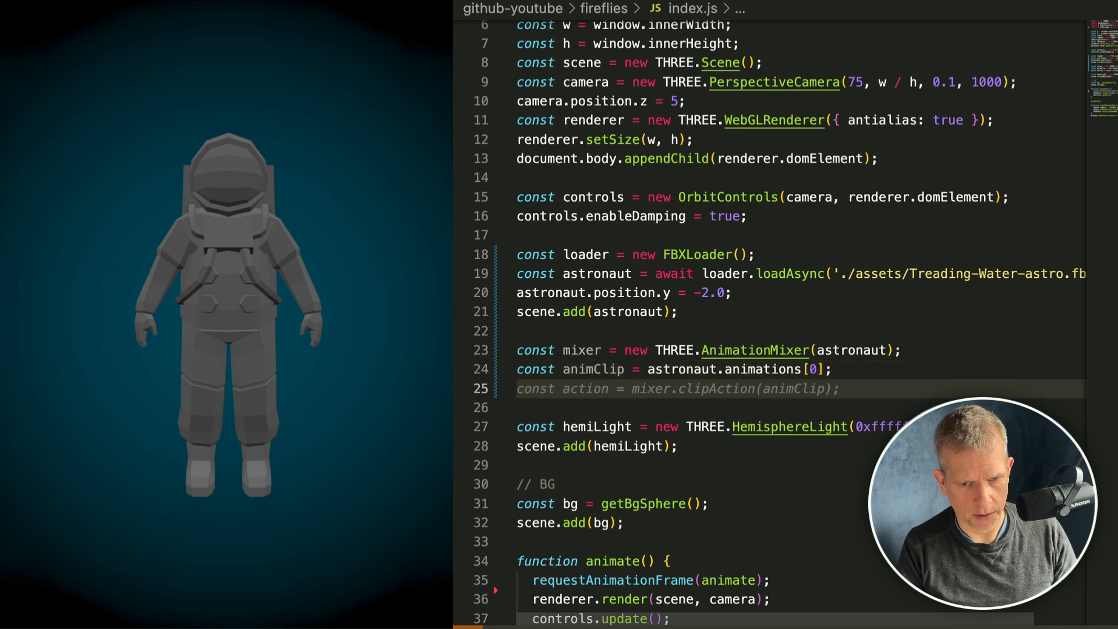
pyautogui.write('trea')
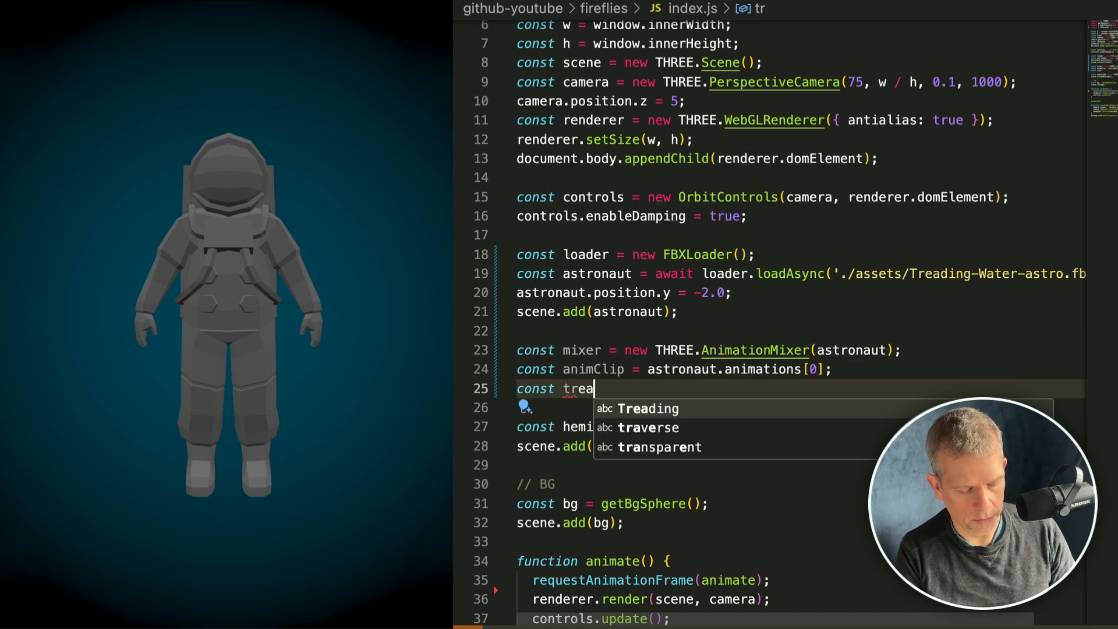
pyautogui.write('dingWater')
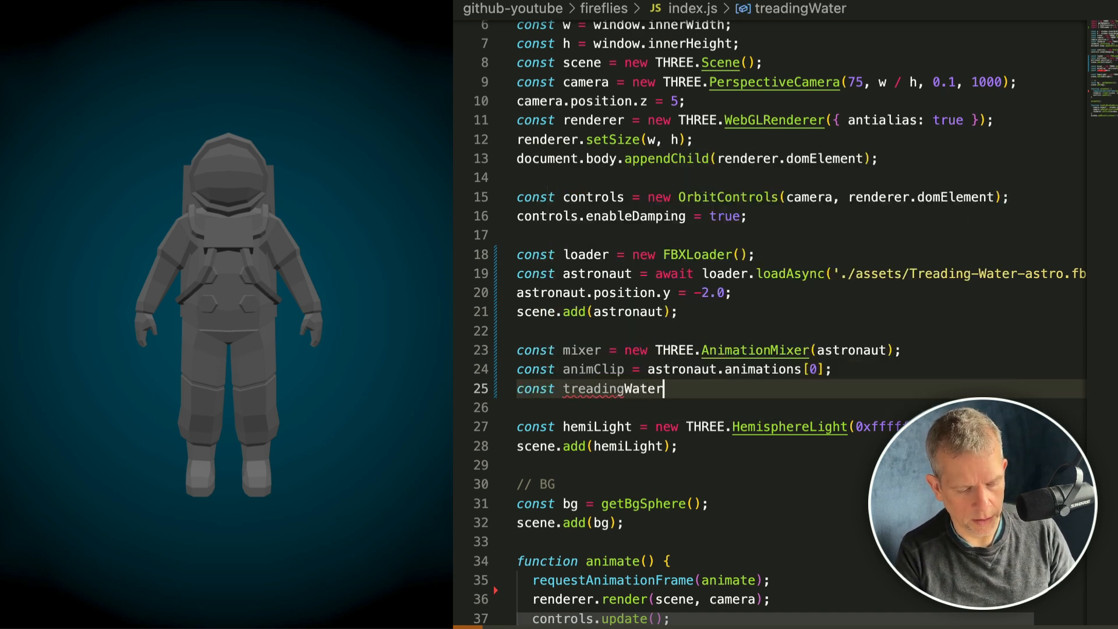
pyautogui.write('= mixer.clipAction(animClip);')
pyautogui.click(798, 408)
pyautogui.write('treadingWater.play();')
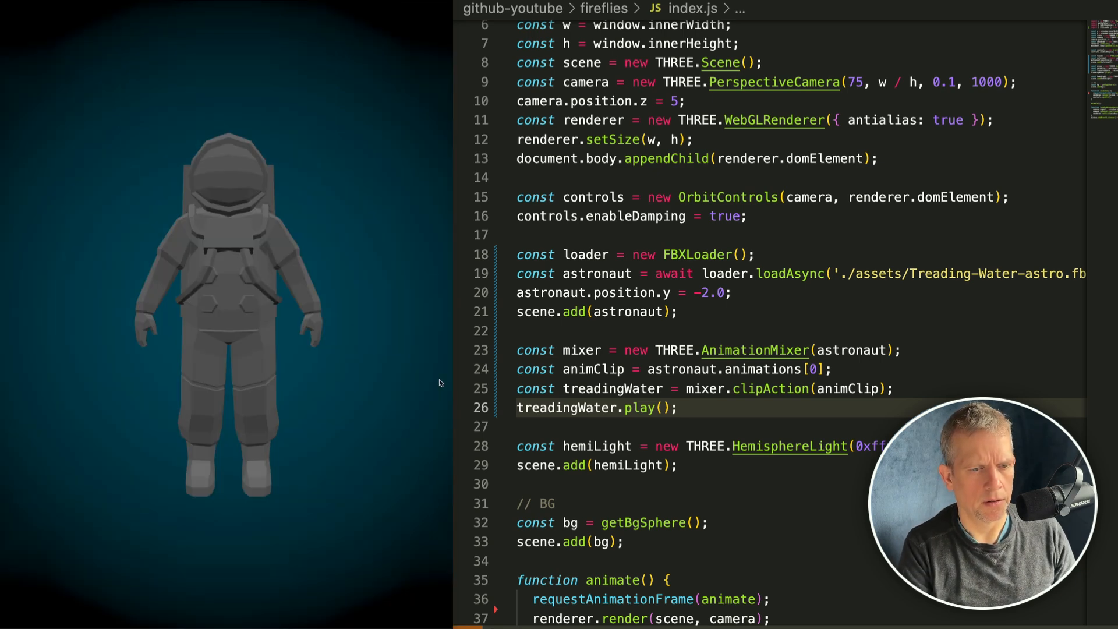
# Add mixer.update(0.015) inside the animate loop.
pyautogui.scroll(-3)
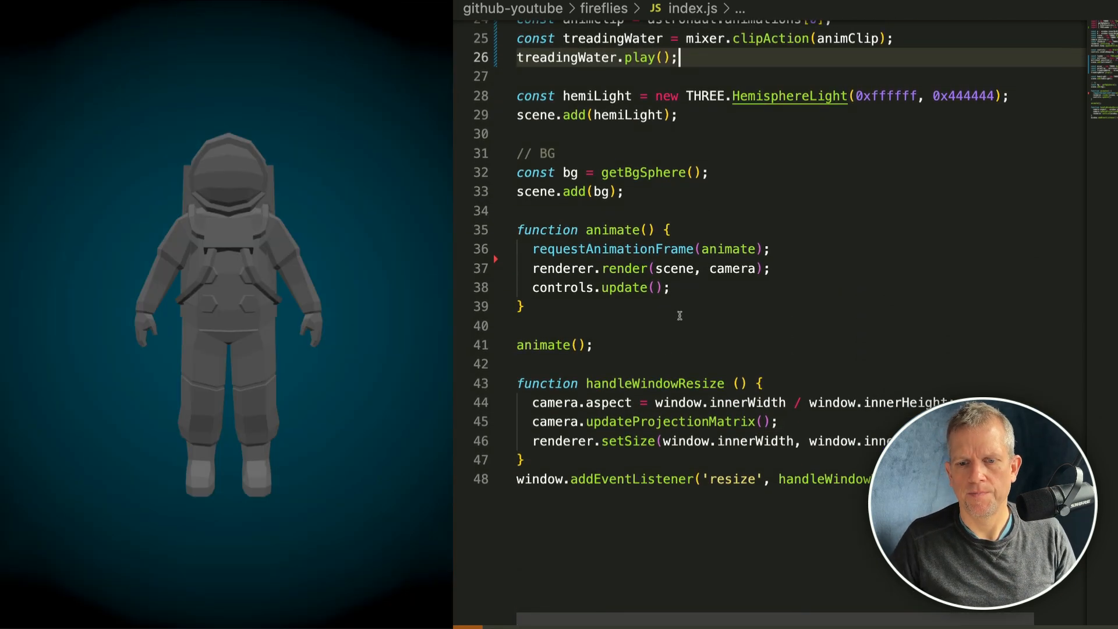
pyautogui.press('Enter')
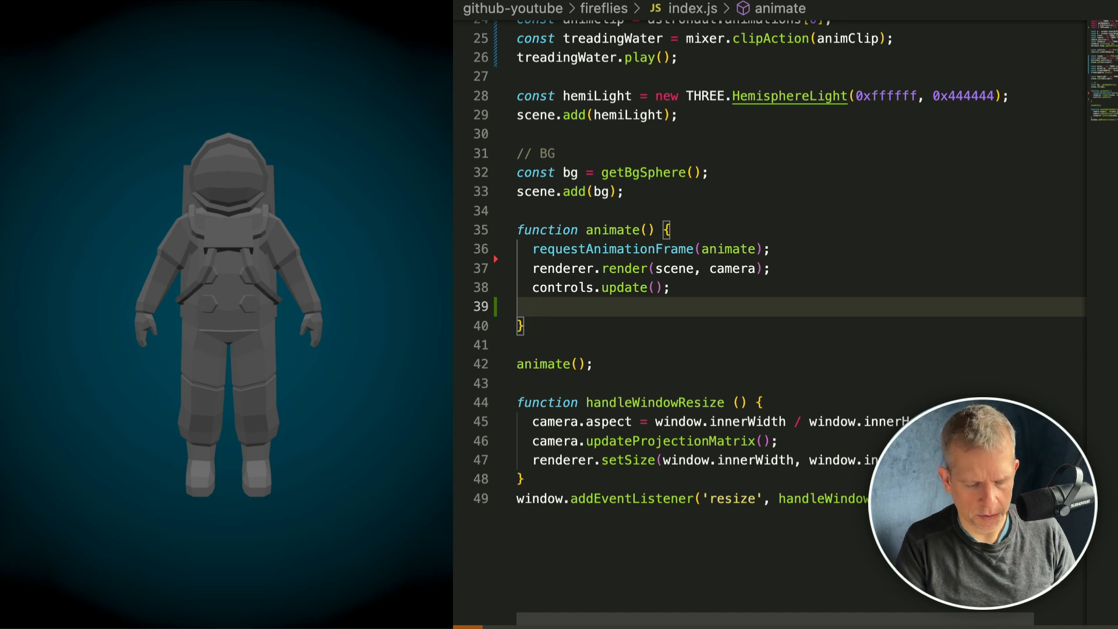
pyautogui.write('mixer.update(0.015);')
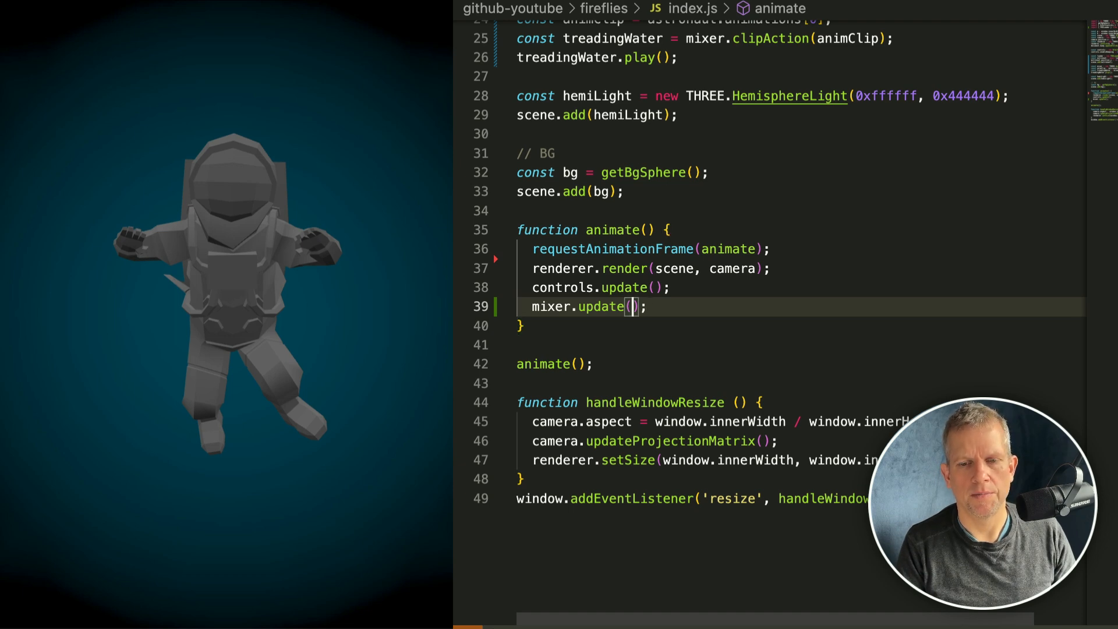
pyautogui.write('0.015')
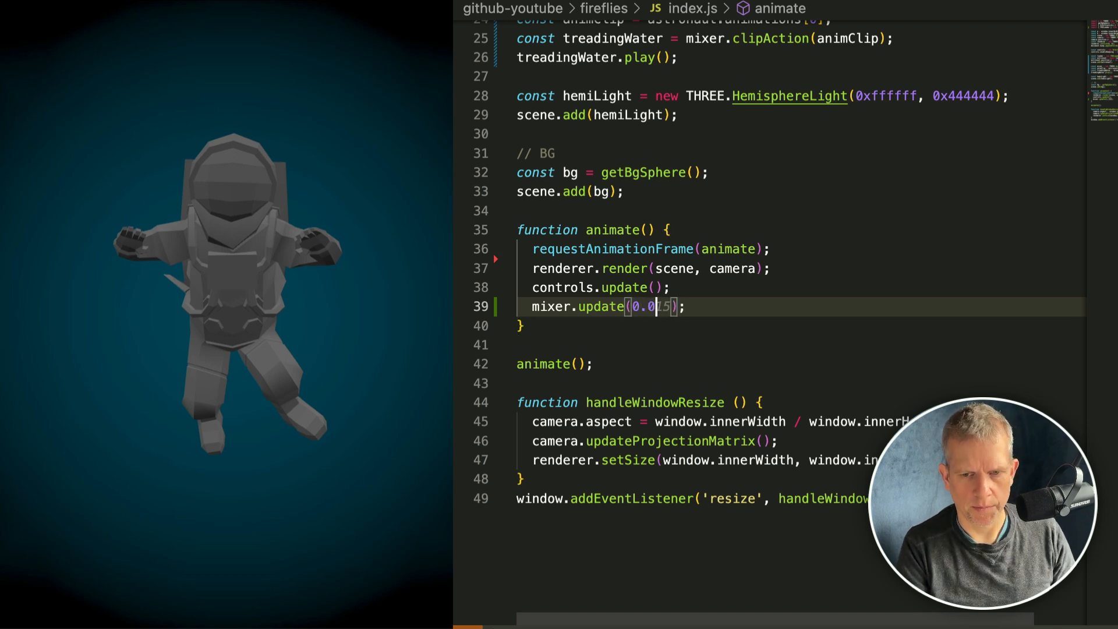
pyautogui.write('15')
pyautogui.write('// firelies')
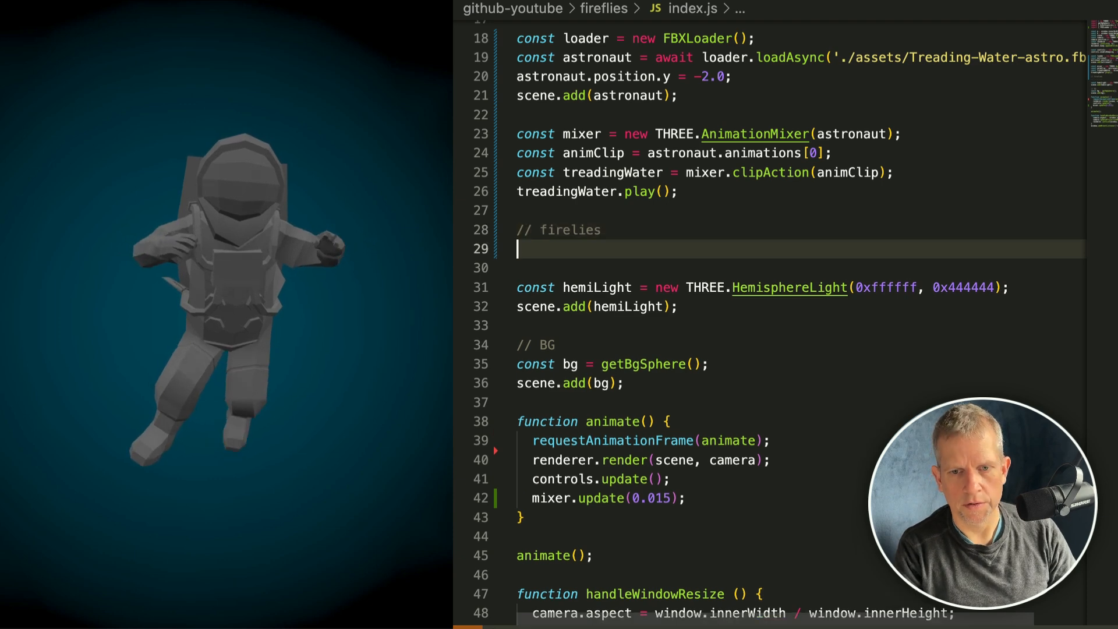
# Add a fireflies THREE.Group to the scene and begin function getFirefly().
pyautogui.write('const fireflies = new THREE.Group();')
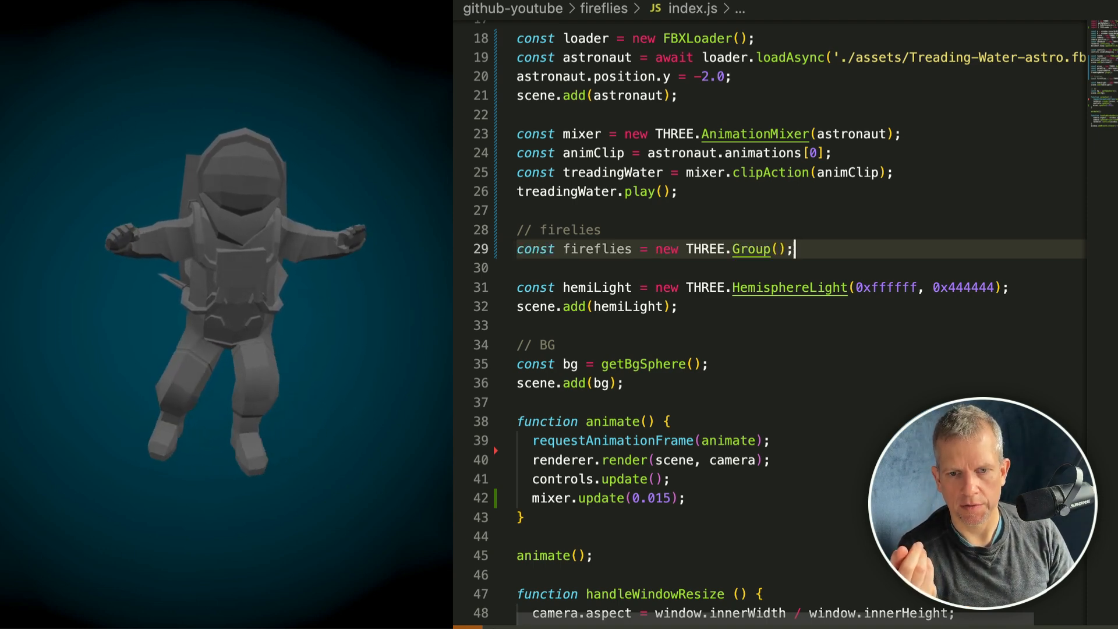
pyautogui.press('enter')
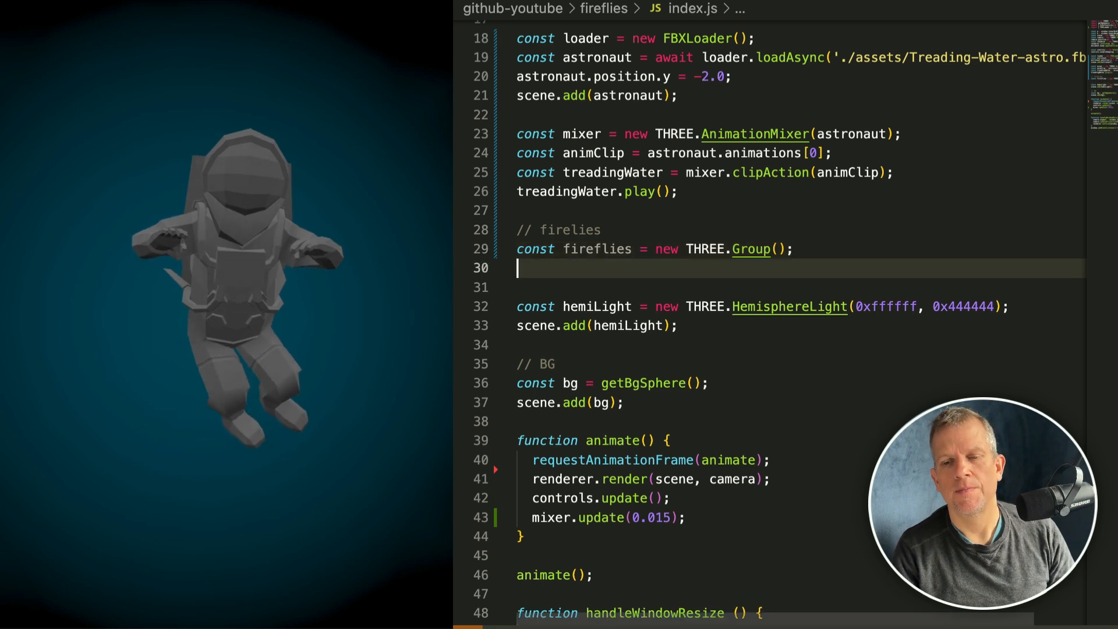
pyautogui.write('scene.add(fireflies);')
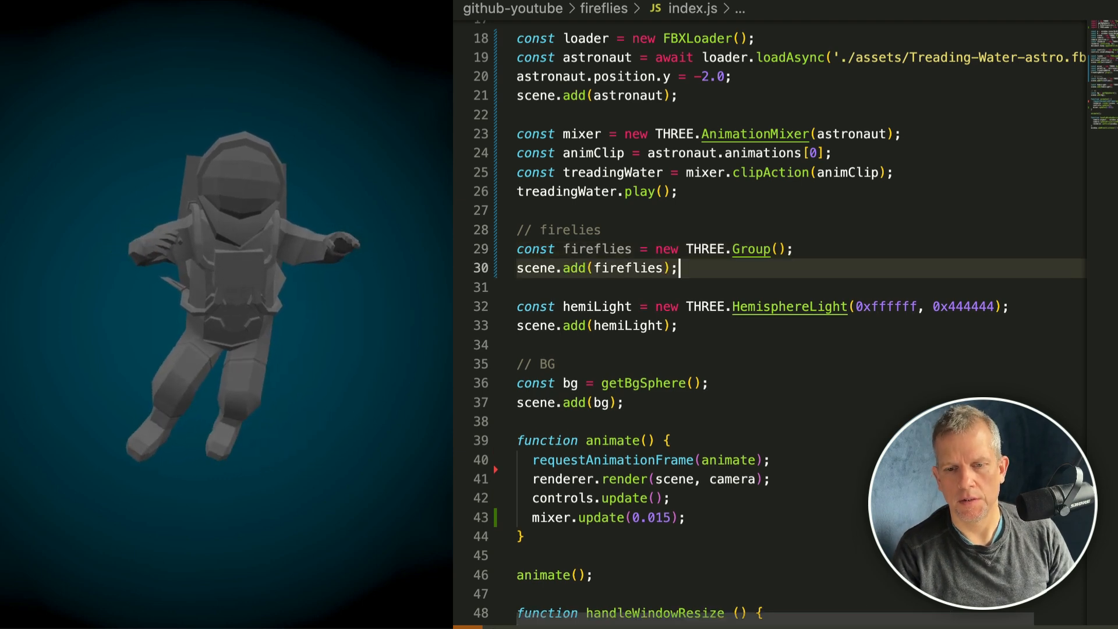
pyautogui.write('function getFirefly() {')
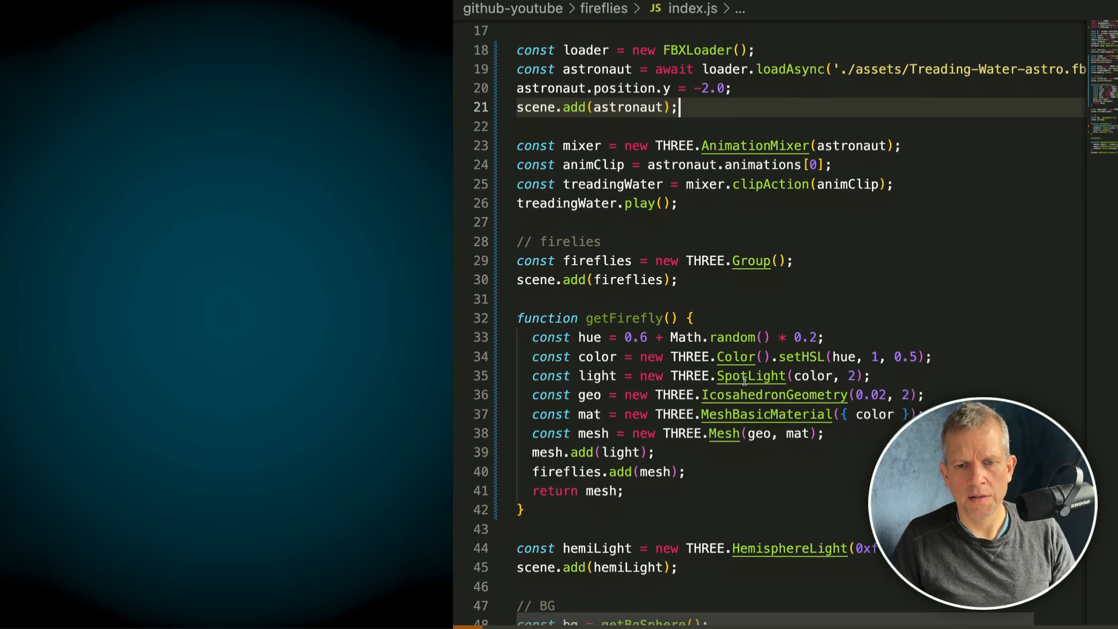
# Call getFirefly(), set mesh.position.x to 2.0, and comment out a line to hide the background.
pyautogui.write('getFirefly();')
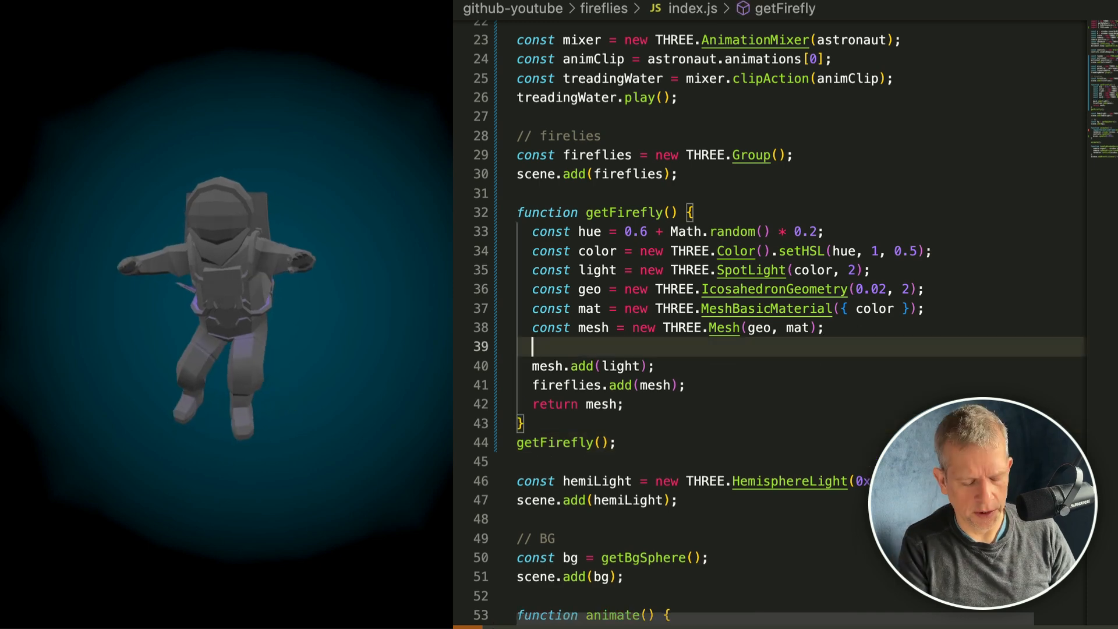
pyautogui.write('mesh.position.x = 2')
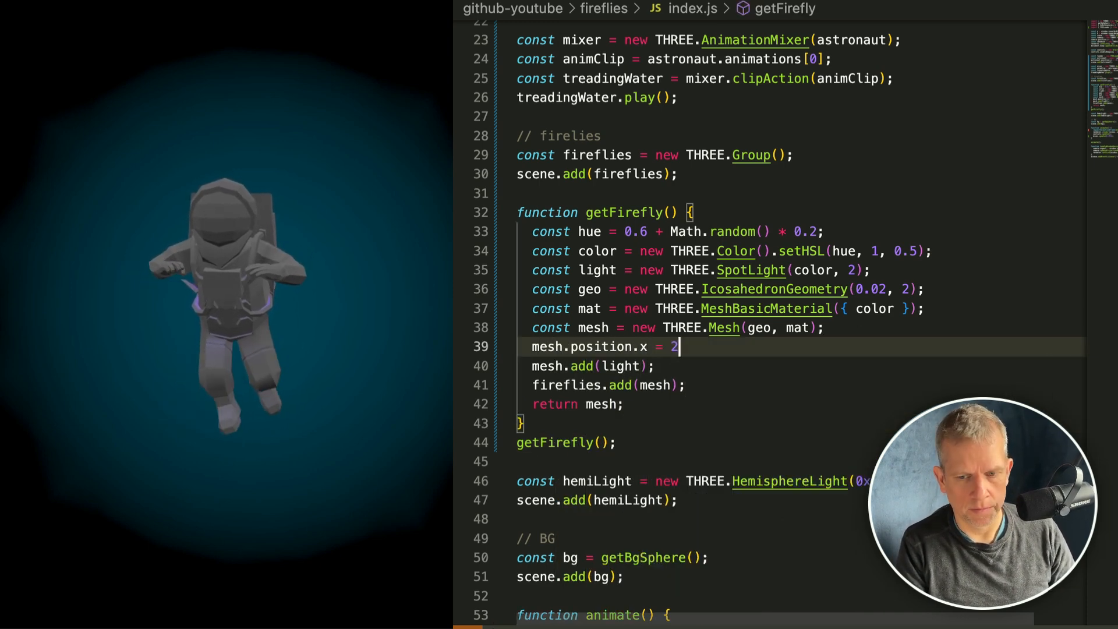
pyautogui.write('.0;')
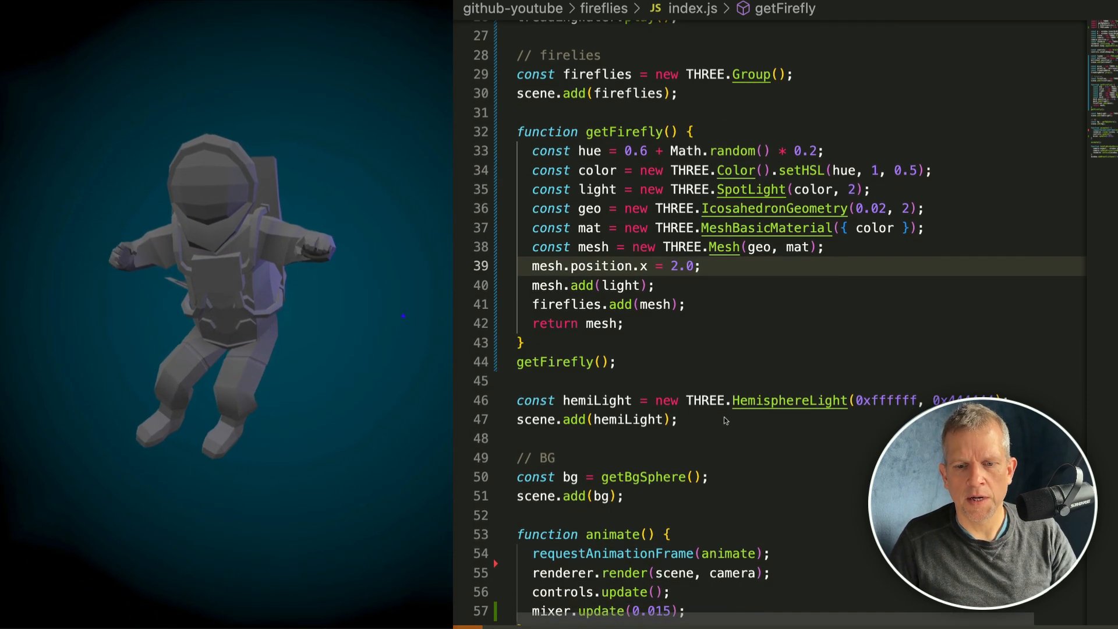
pyautogui.press('cmd+/')
pyautogui.write(', 0.2')
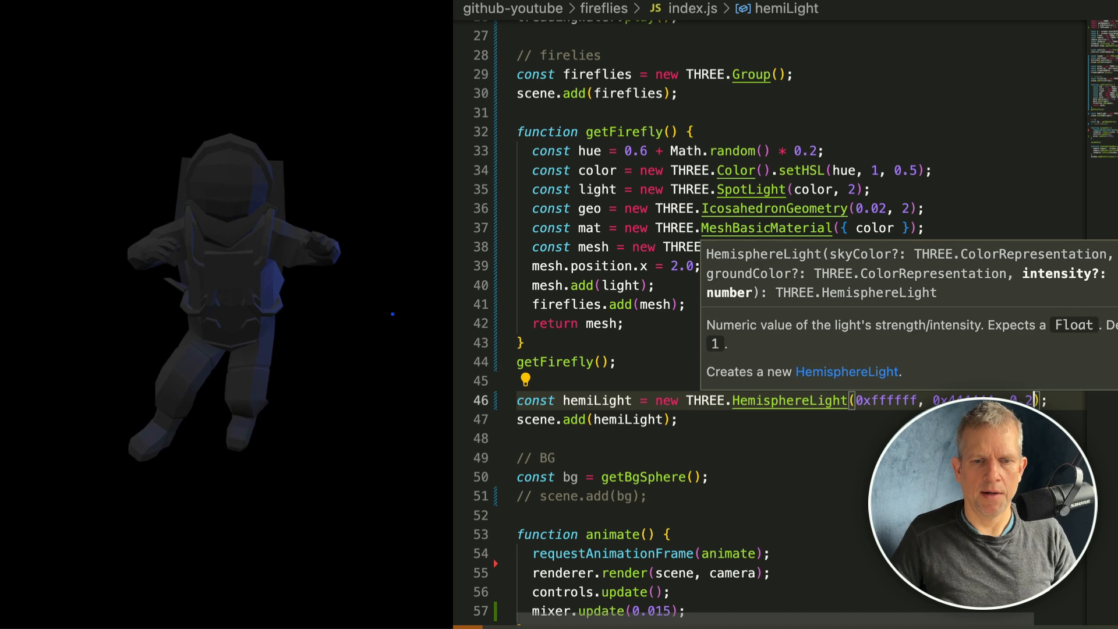
# Wrap the firefly mesh in an orbitObj container object.
pyautogui.write('cins')
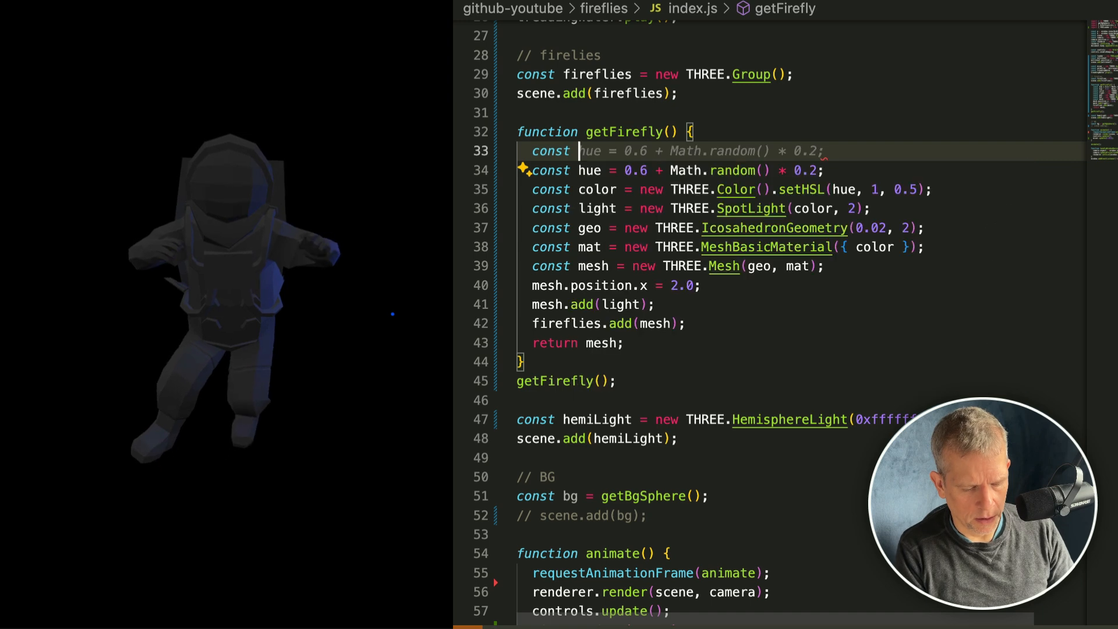
pyautogui.write('Or')
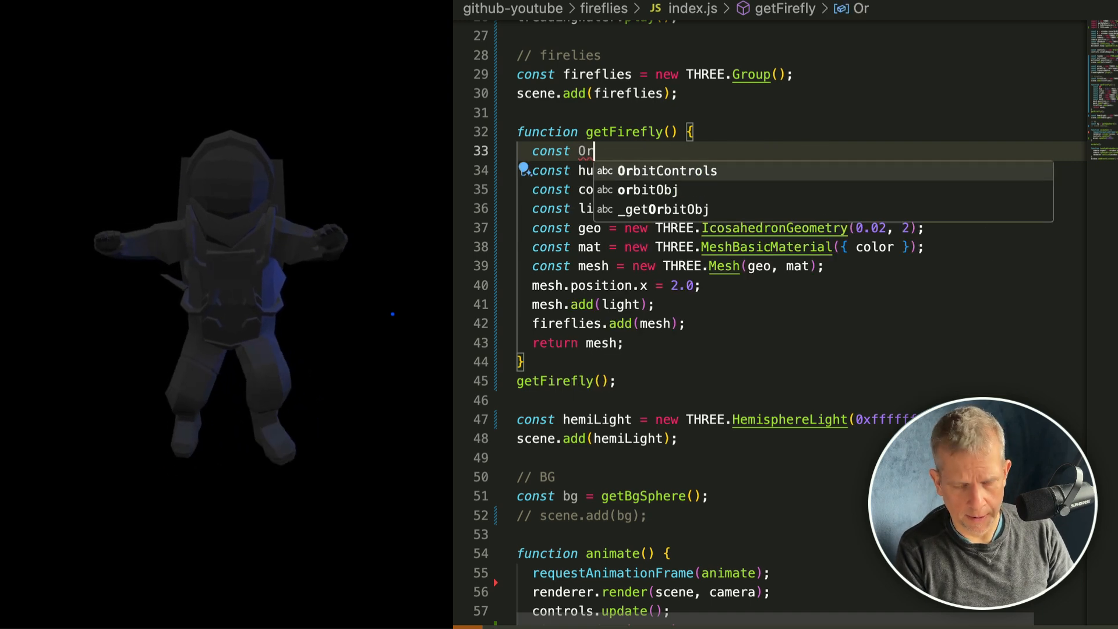
pyautogui.write('bitObj = new THREE.Object3D();')
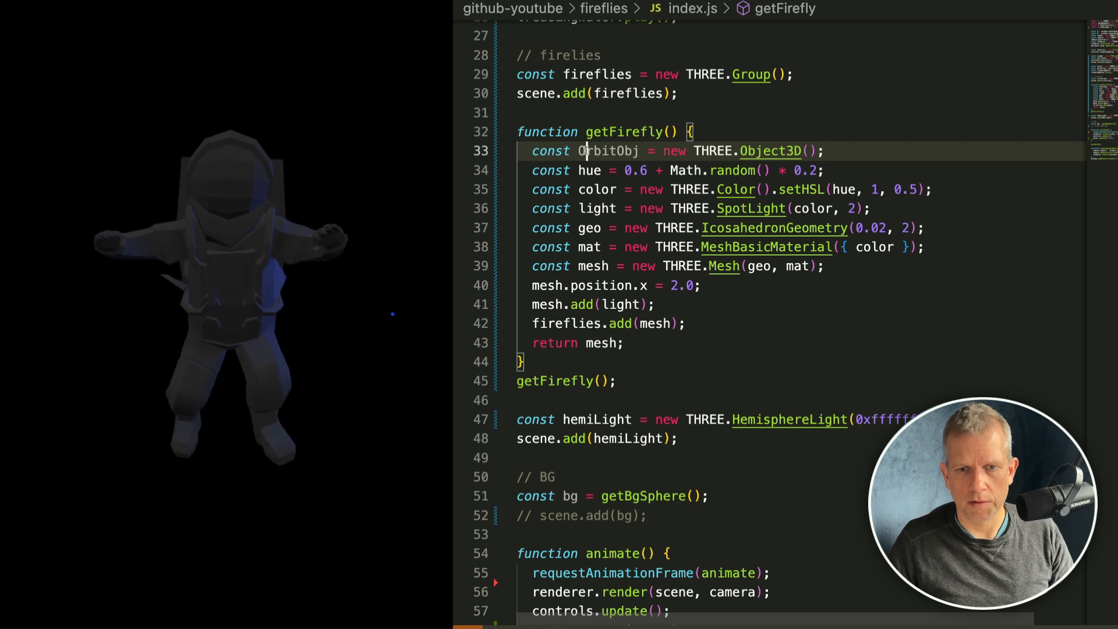
pyautogui.write('offset')
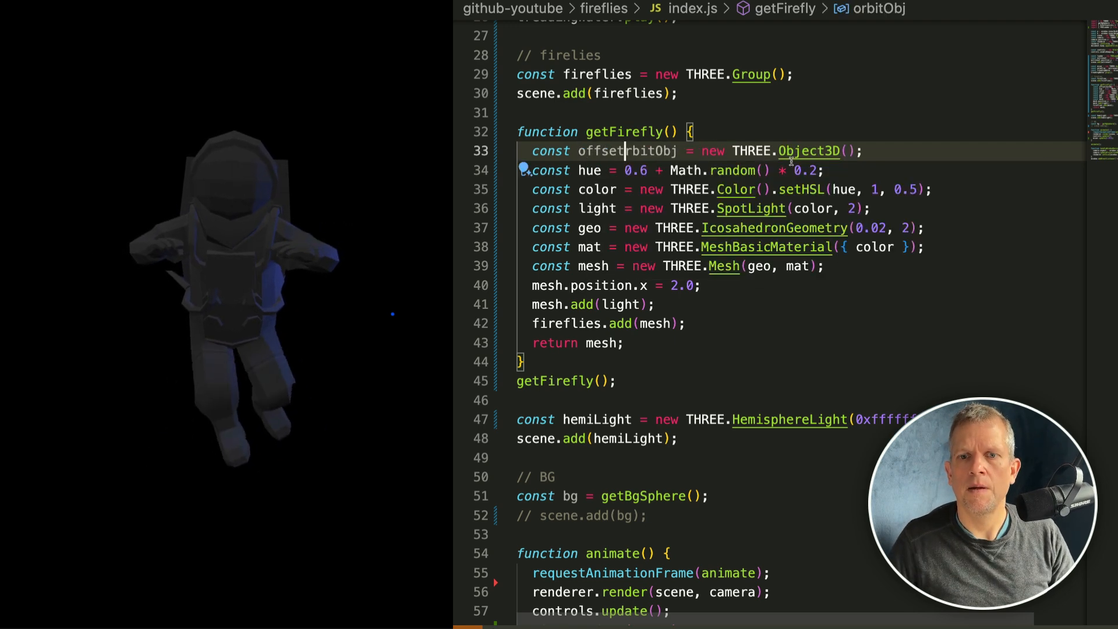
pyautogui.write('orbitObj.add(mesh);')
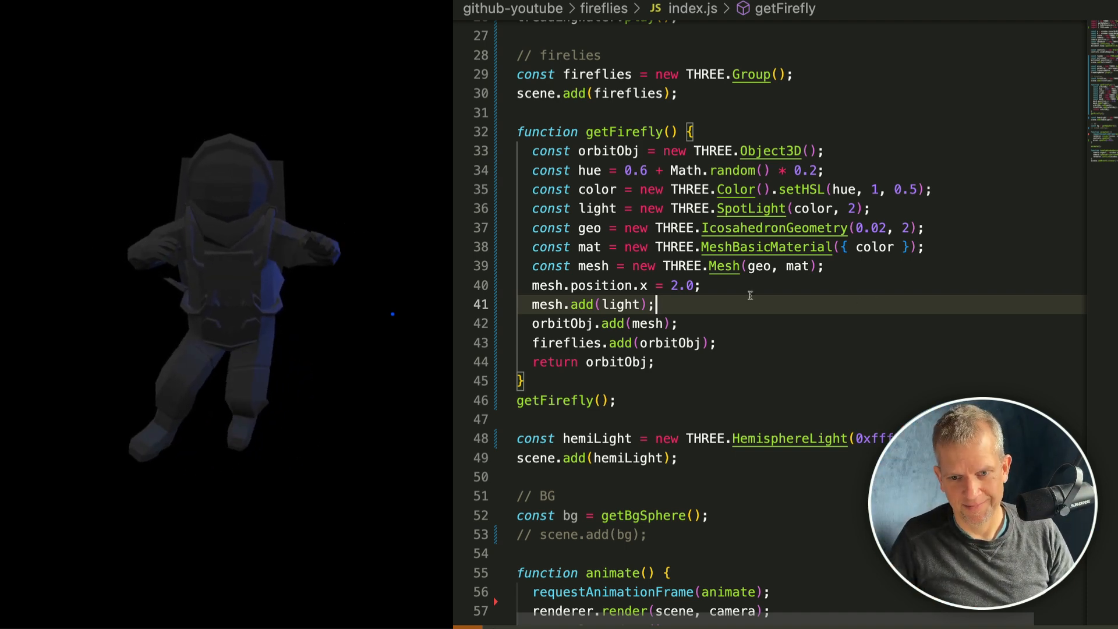
# Give orbitObj a random z rotation and place the firefly at radius 2.5.
pyautogui.press('Enter')
pyautogui.write('orbitObj.')
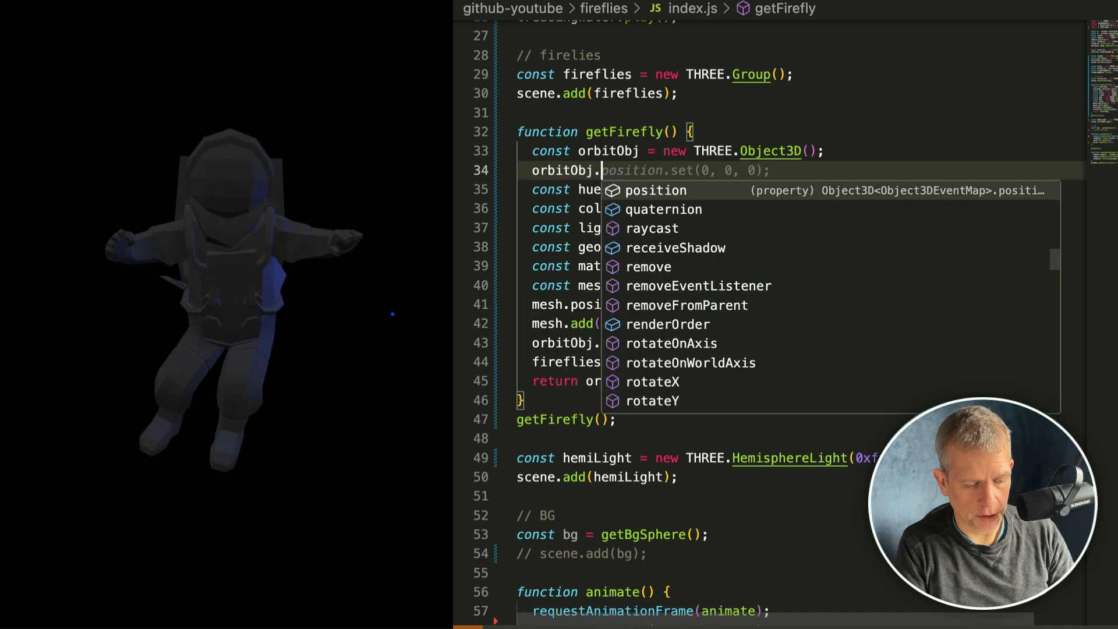
pyautogui.write('rotation.x = Math.random() * Math.PI * 2;')
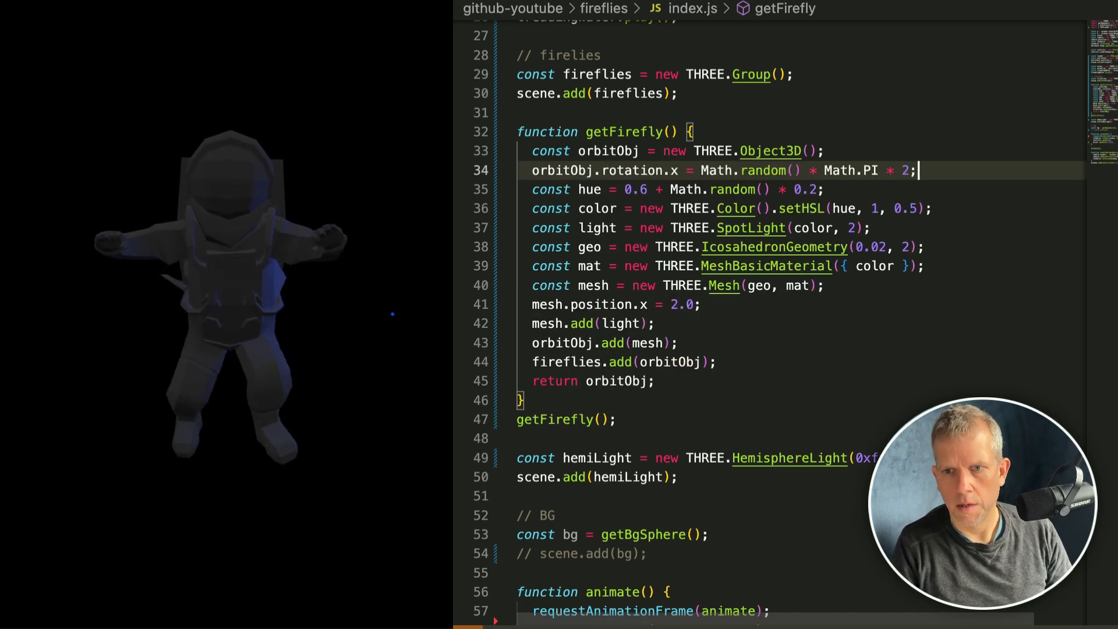
pyautogui.write('z')
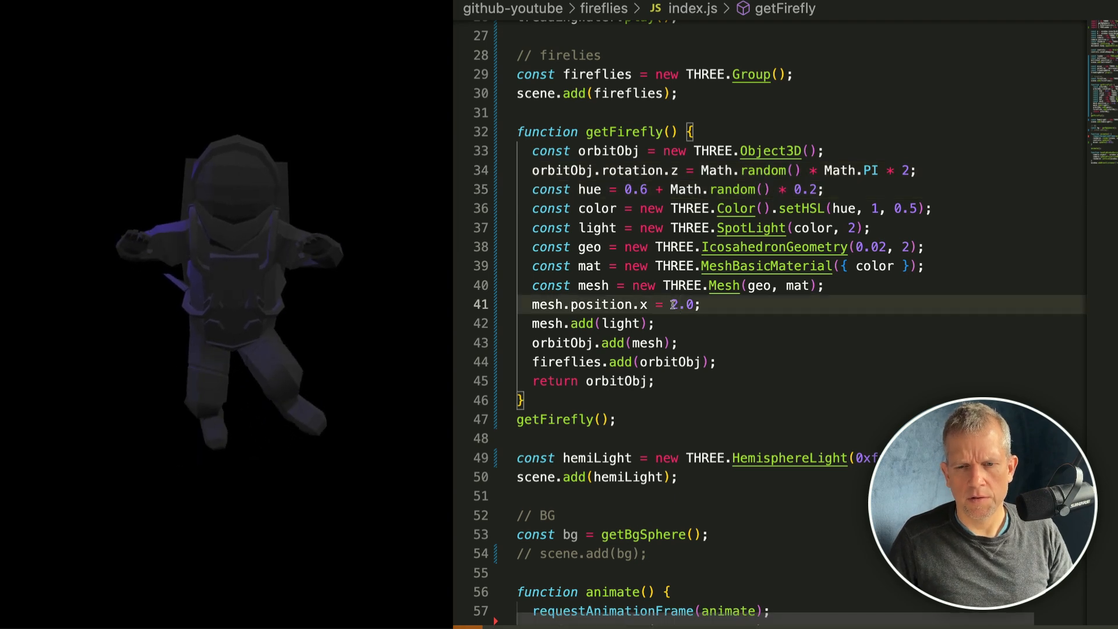
pyautogui.write('radius')
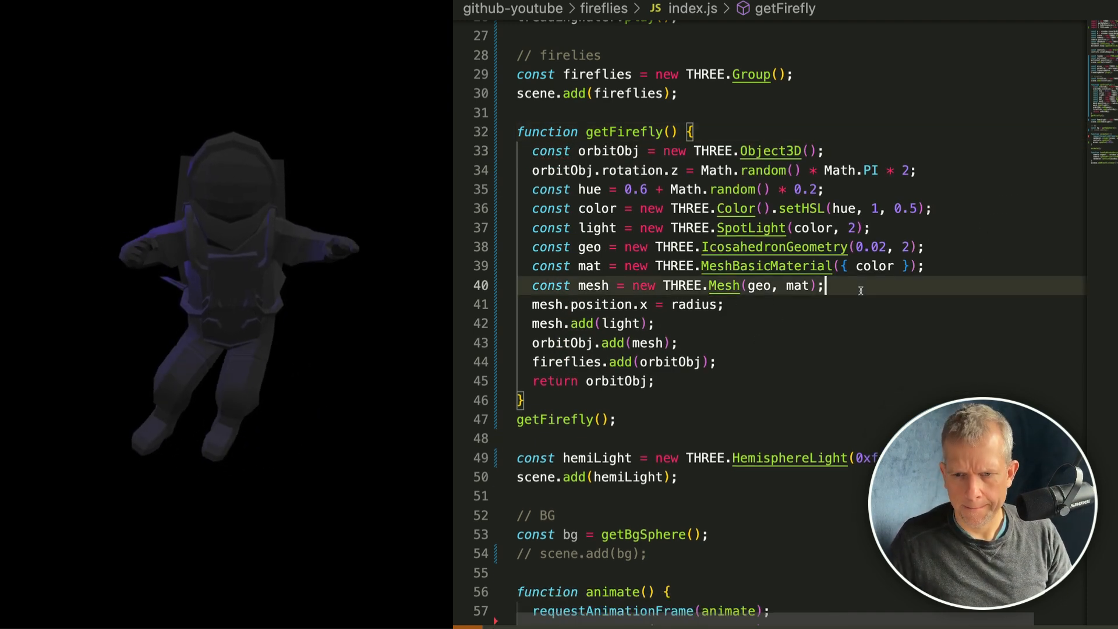
pyautogui.write('const radius =')
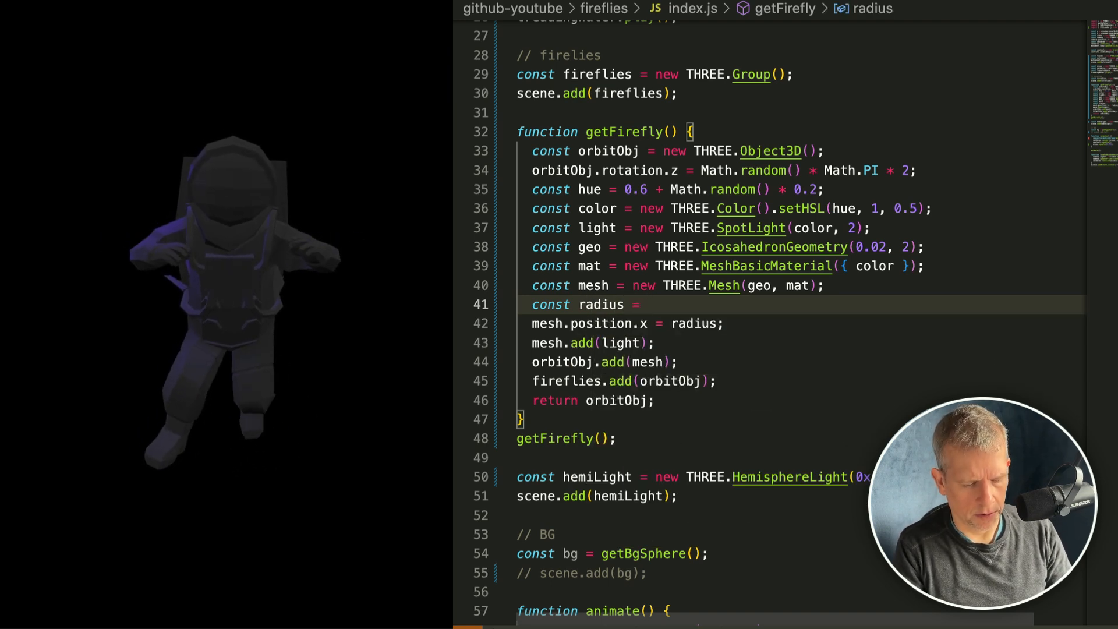
pyautogui.write('2.5;')
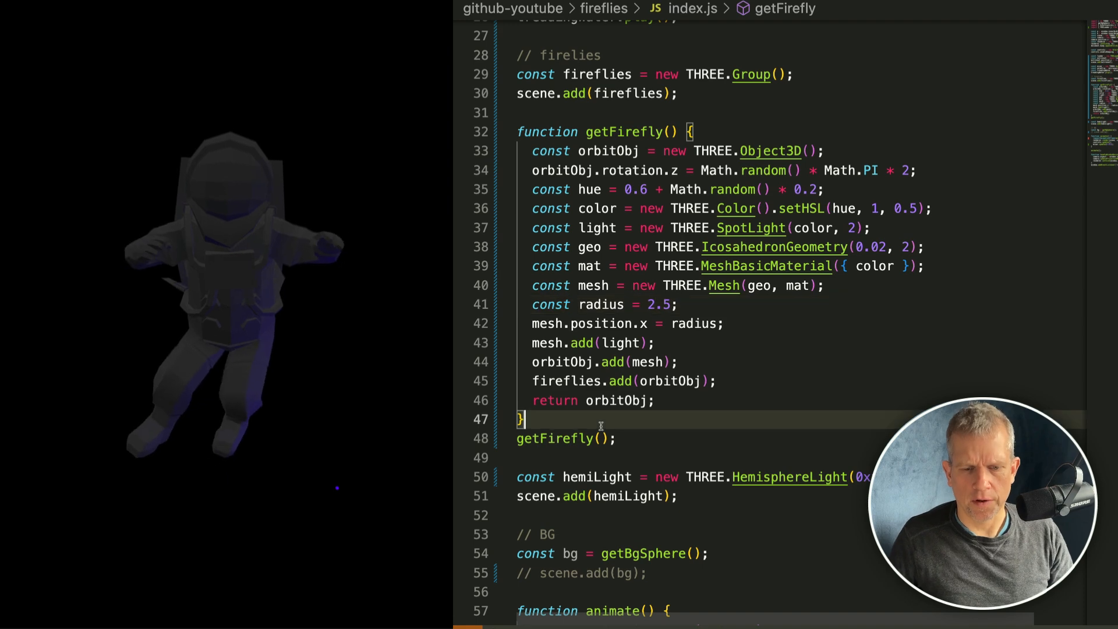
# Set numFireflies to 10 and loop, adding each getFirefly() result ff to the fireflies group.
pyautogui.write('const numFireflies = 10;')
pyautogui.write('for')
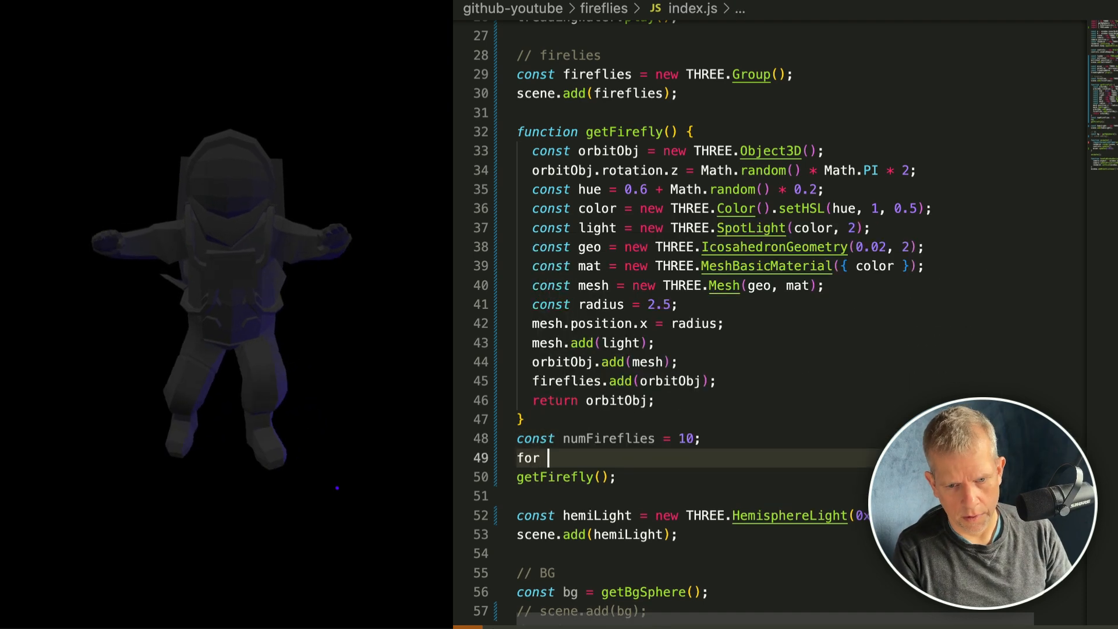
pyautogui.write('(let i = 0; i < numFireflies; i++) {')
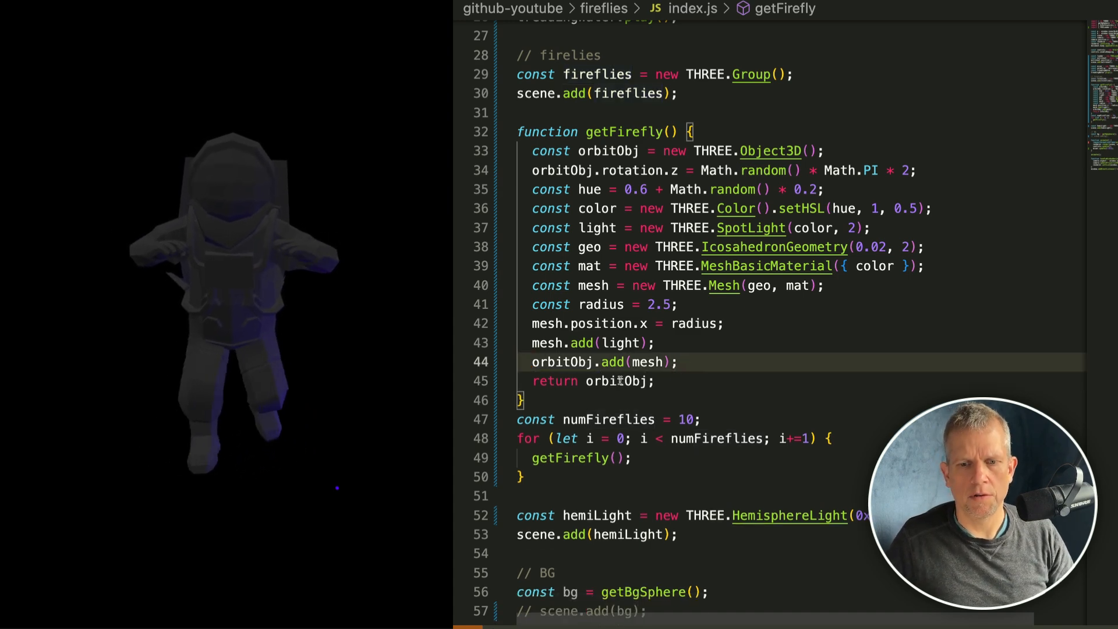
pyautogui.write('let')
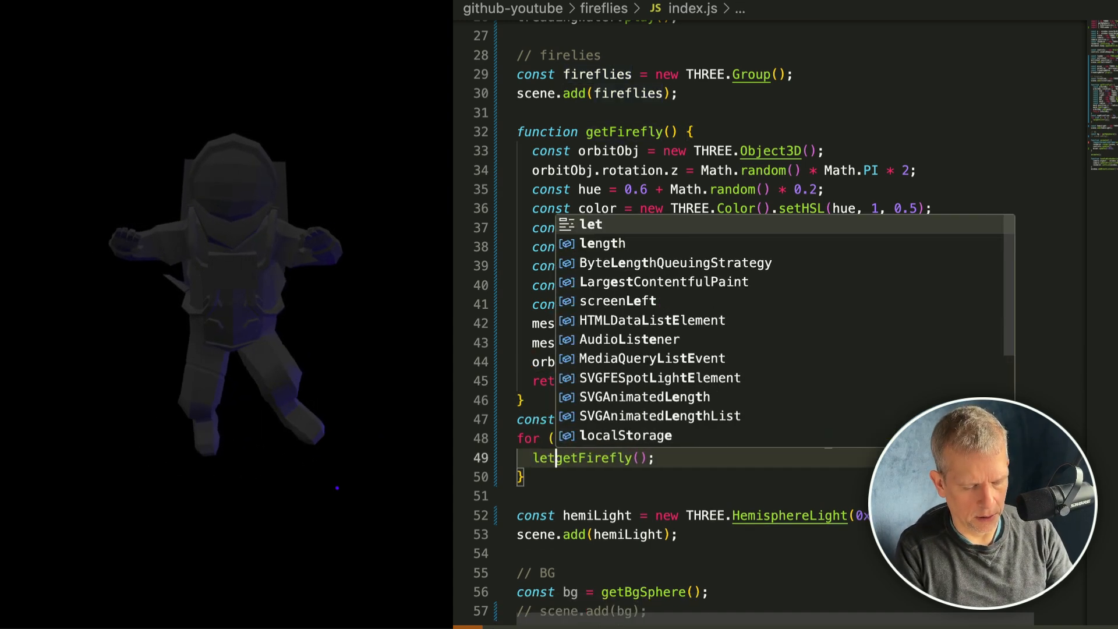
pyautogui.write('ff =')
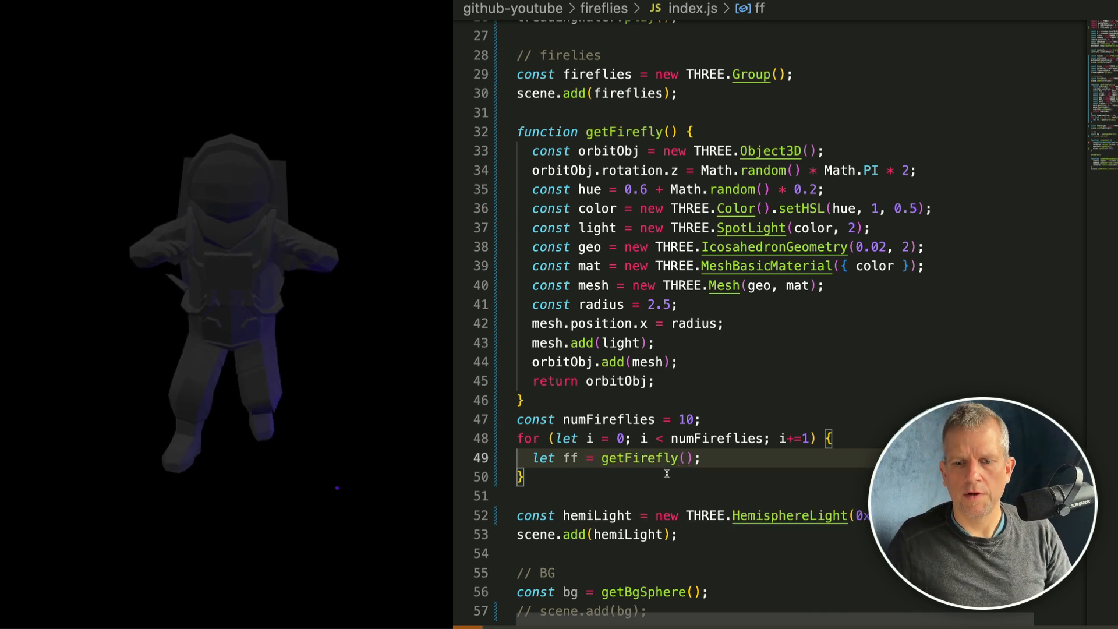
pyautogui.write('fireflies.add(ff);')
pyautogui.click(670, 189)
pyautogui.write('le')
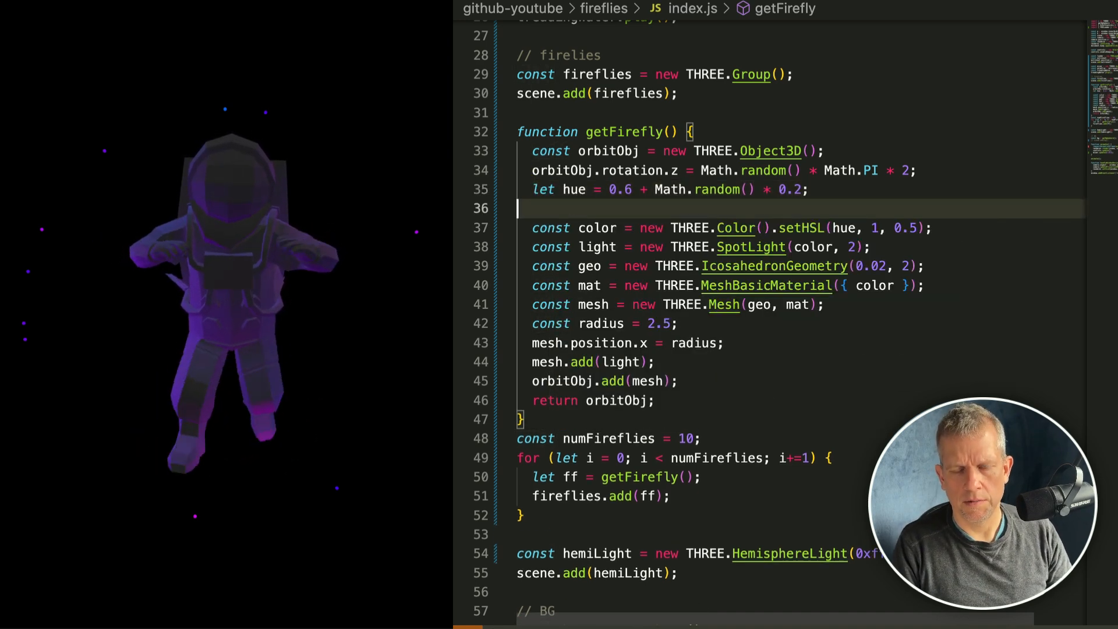
# Give fireflies a 2% chance (Math.random() < 0.02) of hue 0.25, and begin function update().
pyautogui.write('if (Math.random() < 0.02) { hue = 0.25; }')
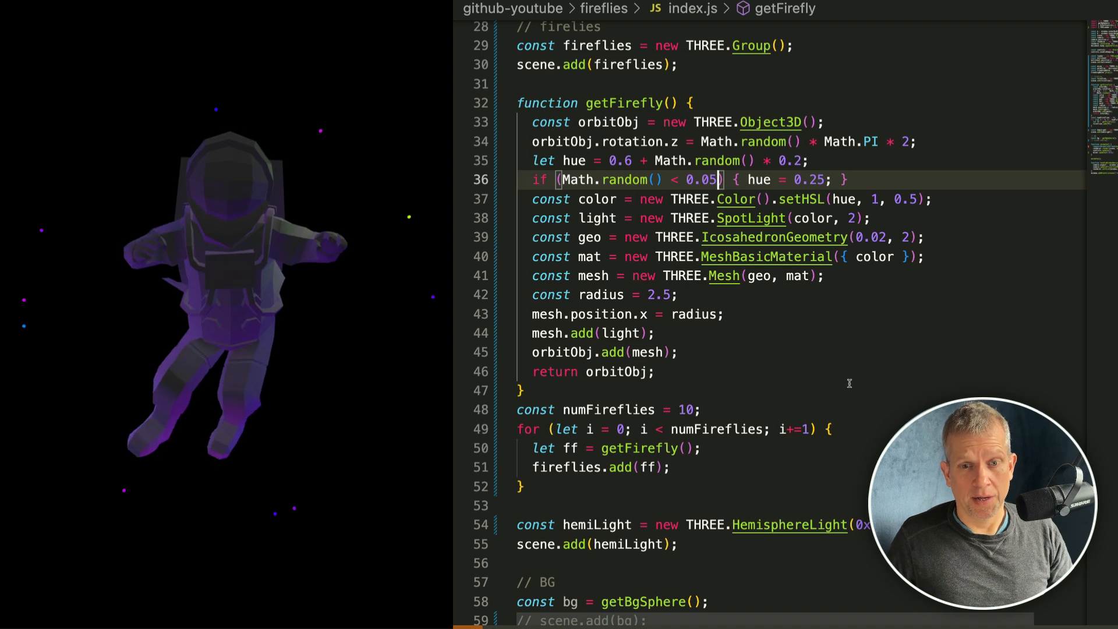
pyautogui.write('f')
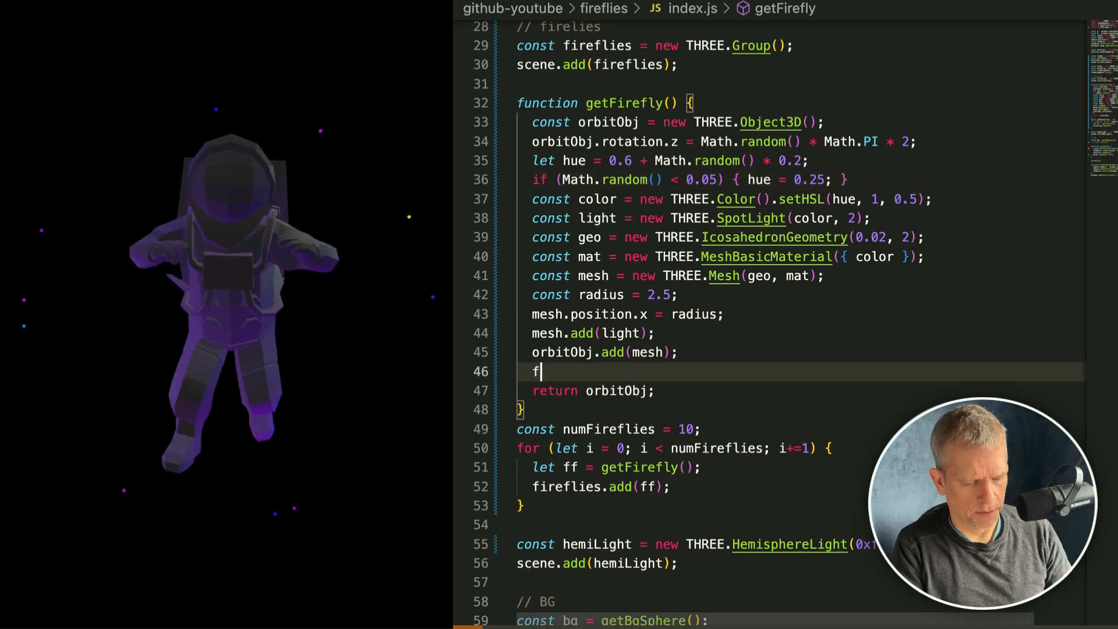
pyautogui.write('unction update() {')
pyautogui.write('mesh.rotation.y += 0.01;')
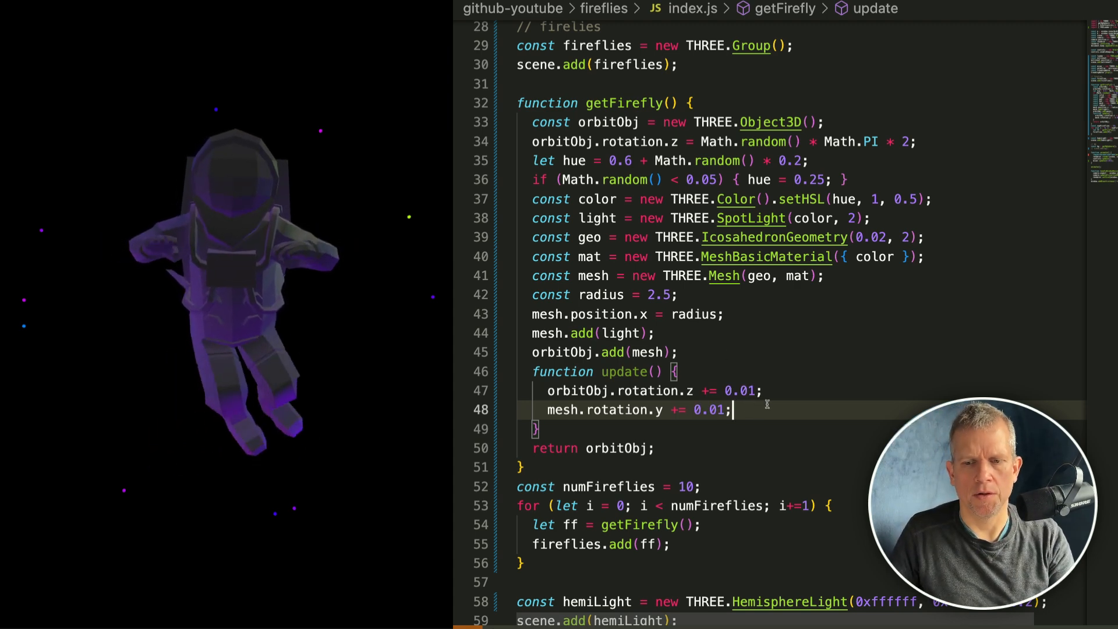
# Remove the mesh.rotation.y spin line and advance orbitObj.rotation.z by a random rate.
pyautogui.press('Backspace')
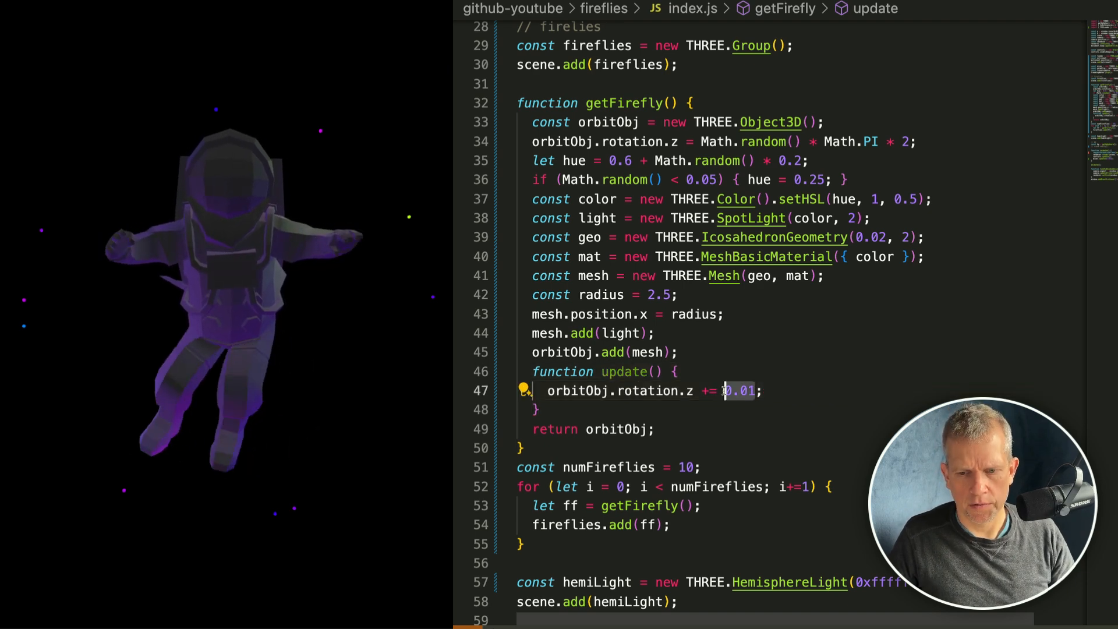
pyautogui.write('rate')
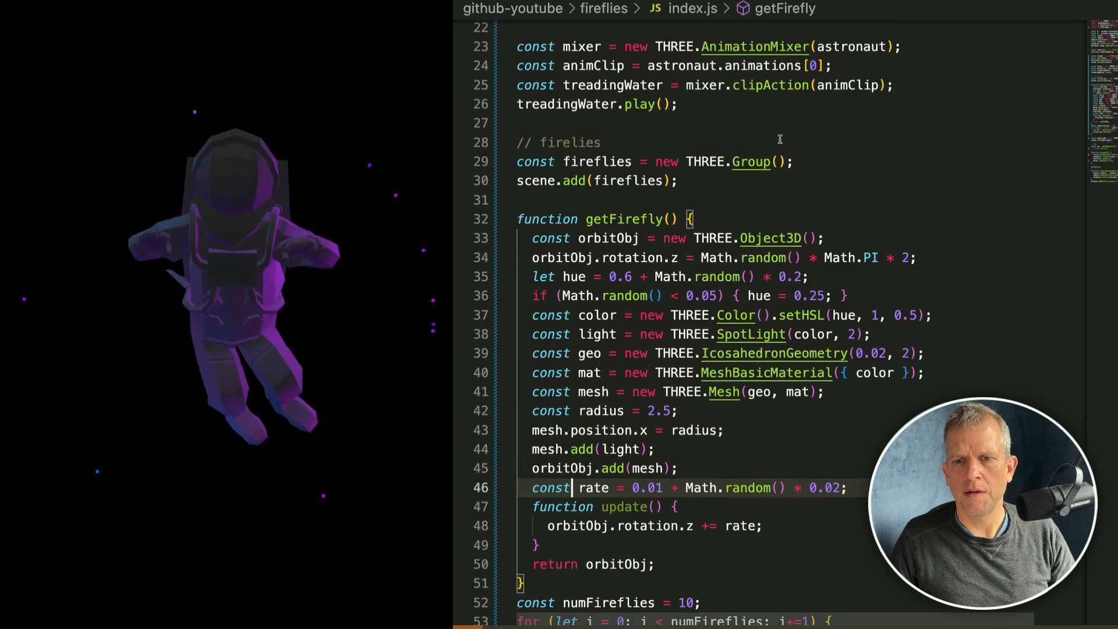
# Set orbitObj.userData = { update } and call fireflies.userData.update() each frame in animate().
pyautogui.write('fireflies.userData = {')
pyautogui.write('ff.userData.update();')
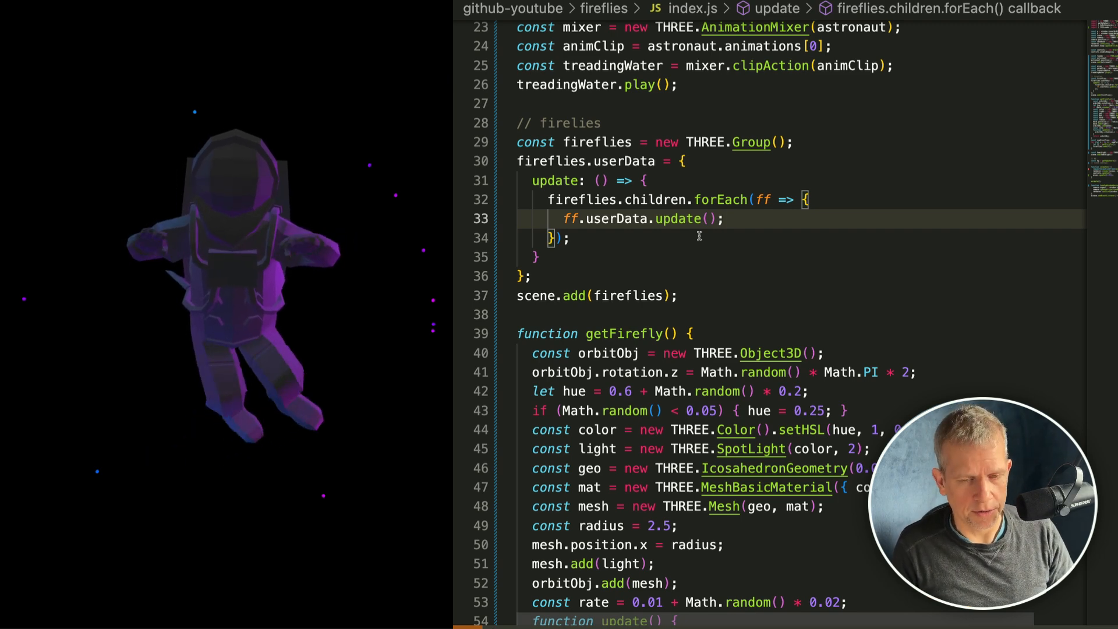
pyautogui.scroll(-3)
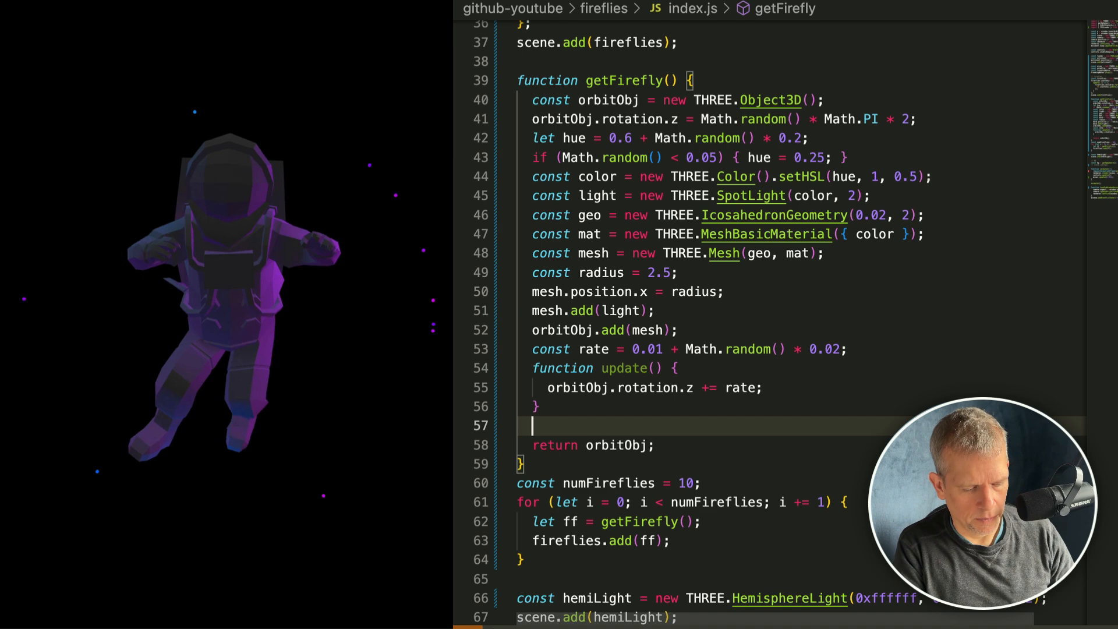
pyautogui.write('orbitObj.userData = { update };')
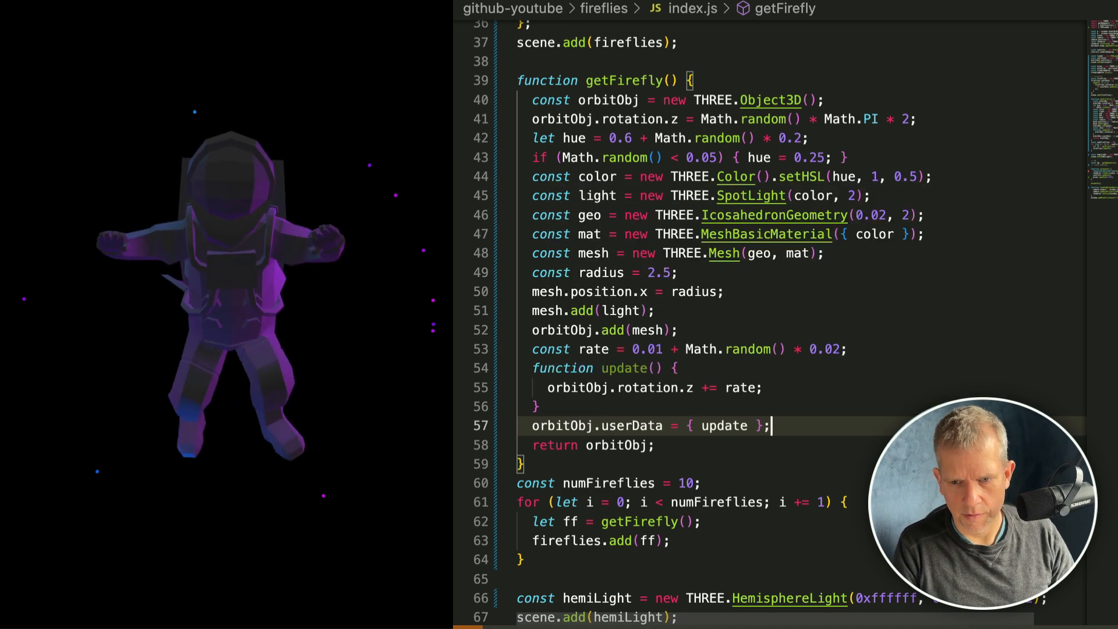
pyautogui.scroll(-3)
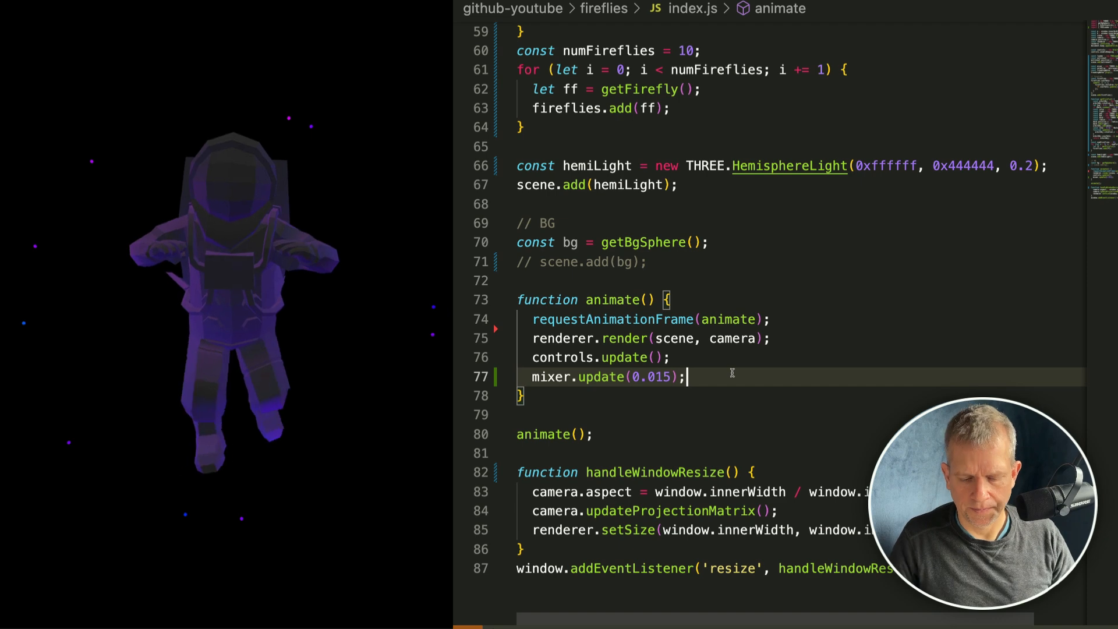
pyautogui.write('fireflies.userData.update();')
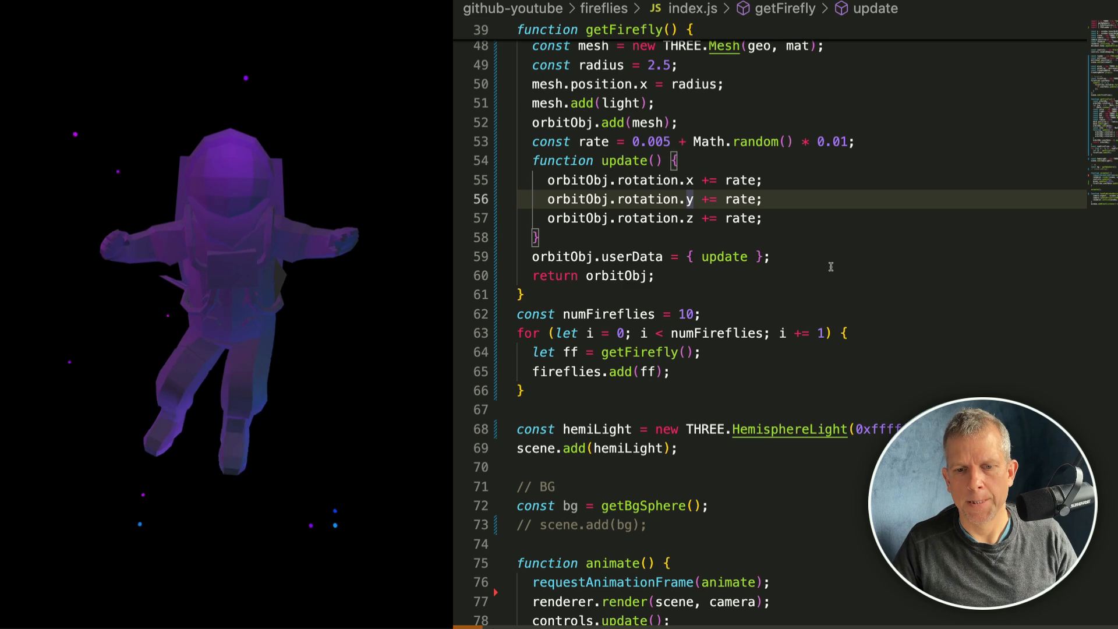
# Add an _addGlow(mesh) helper layering four scaled, 0.15-opacity transparent copies on each firefly.
pyautogui.scroll(-3)
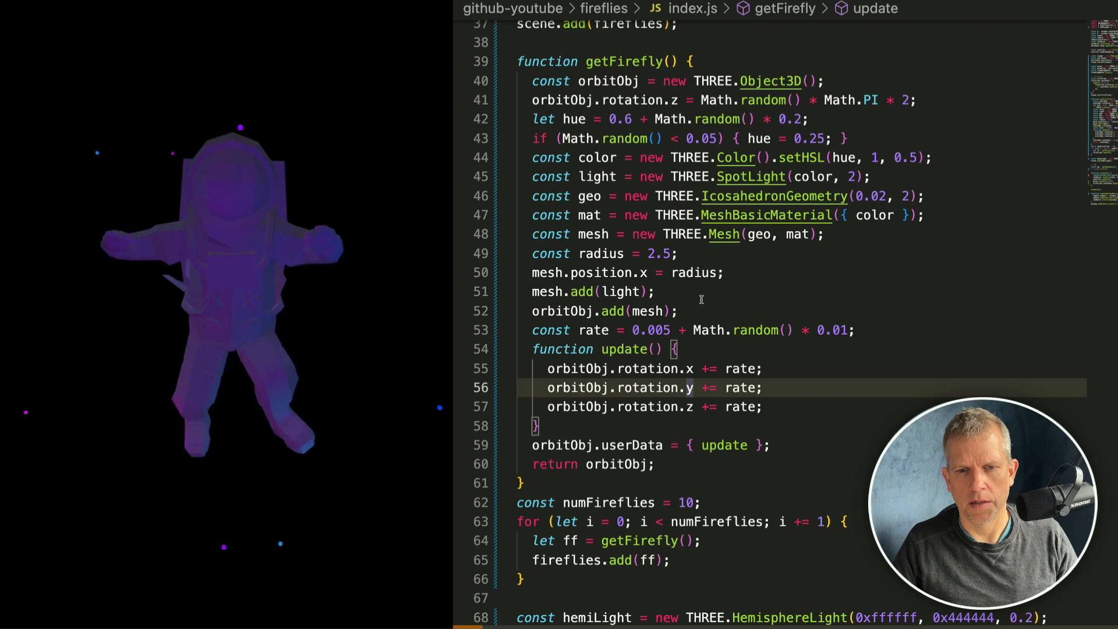
pyautogui.scroll(-3)
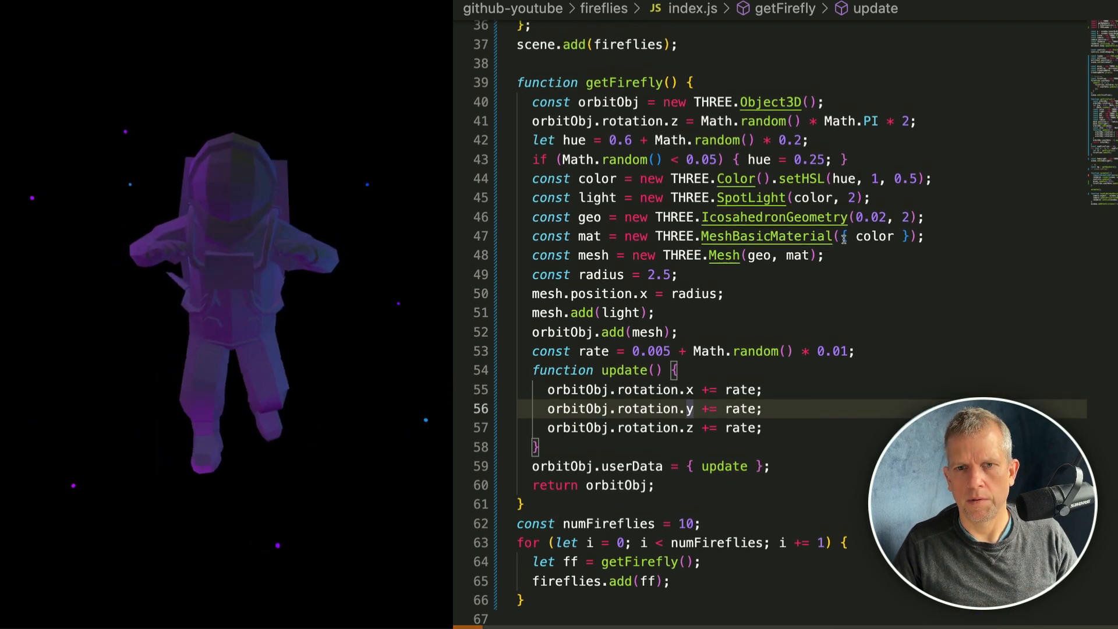
pyautogui.scroll(-3)
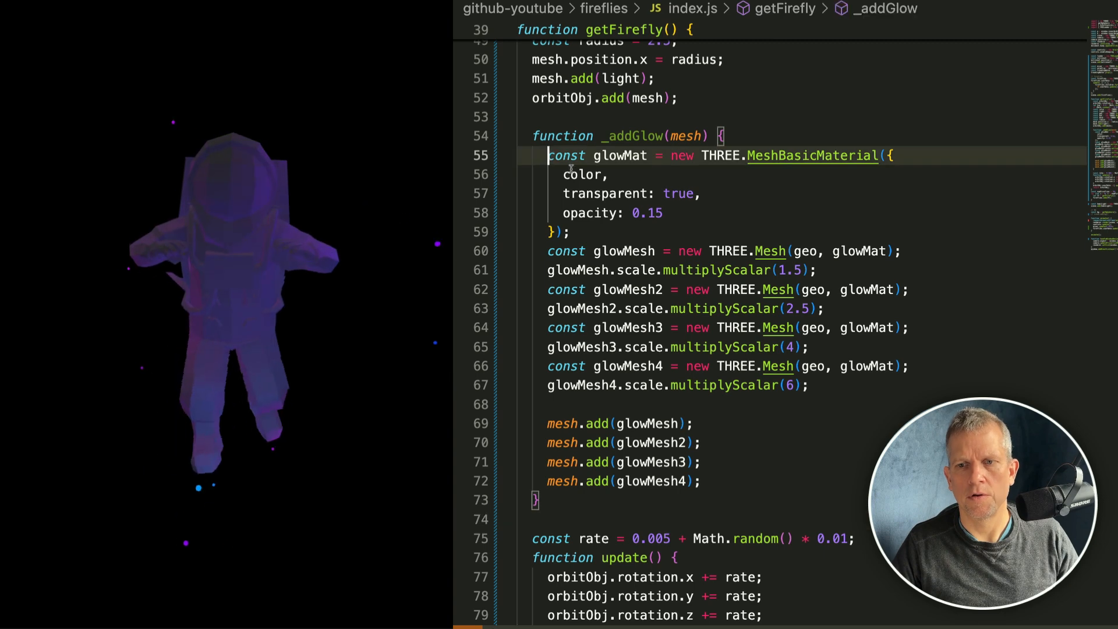
pyautogui.click(663, 212)
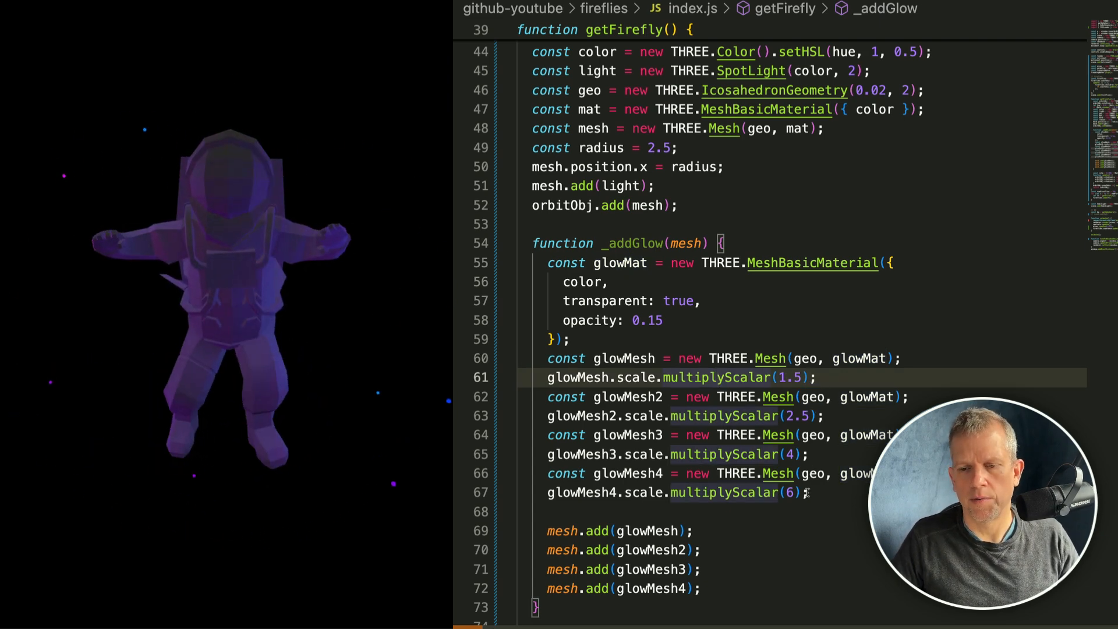
pyautogui.scroll(-3)
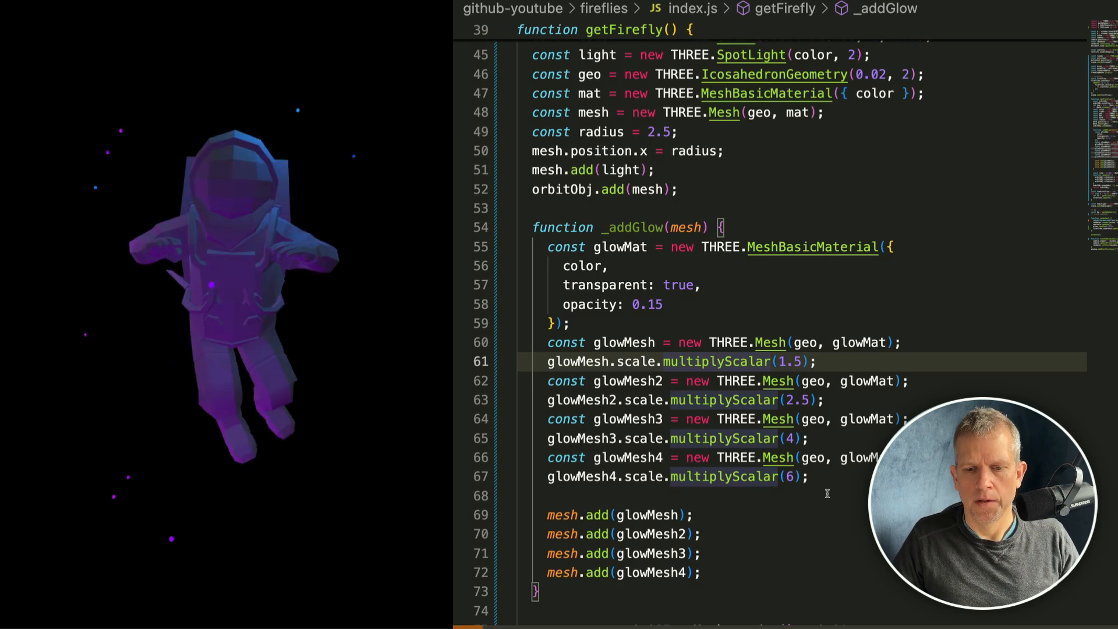
pyautogui.scroll(-3)
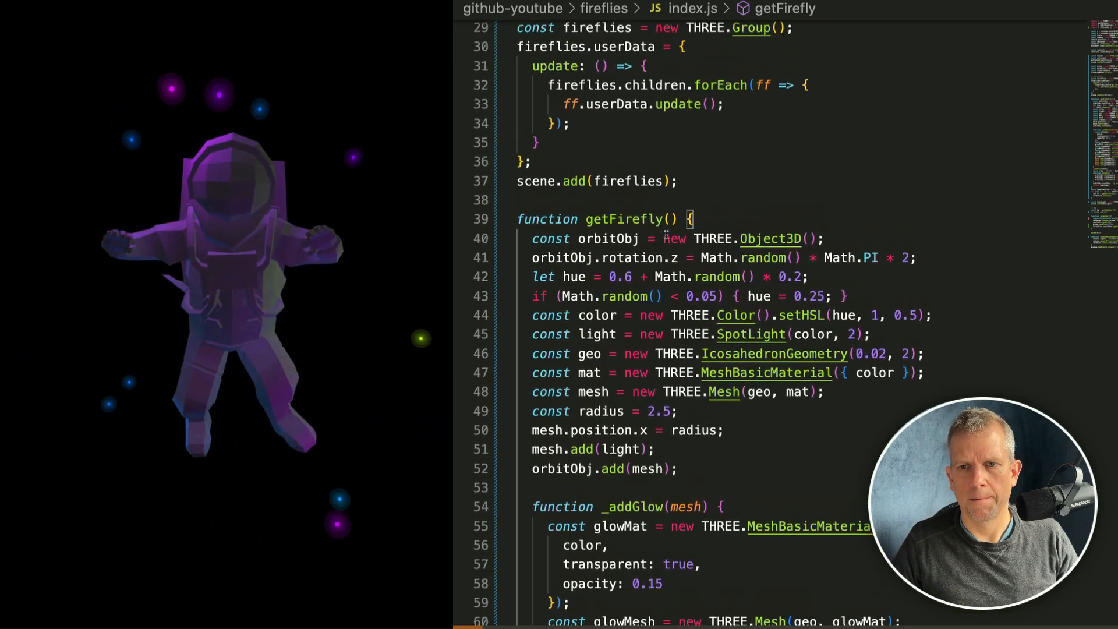
# Change the rate's random multiplier to 0.005 and set numFireflies to 16.
pyautogui.scroll(-3)
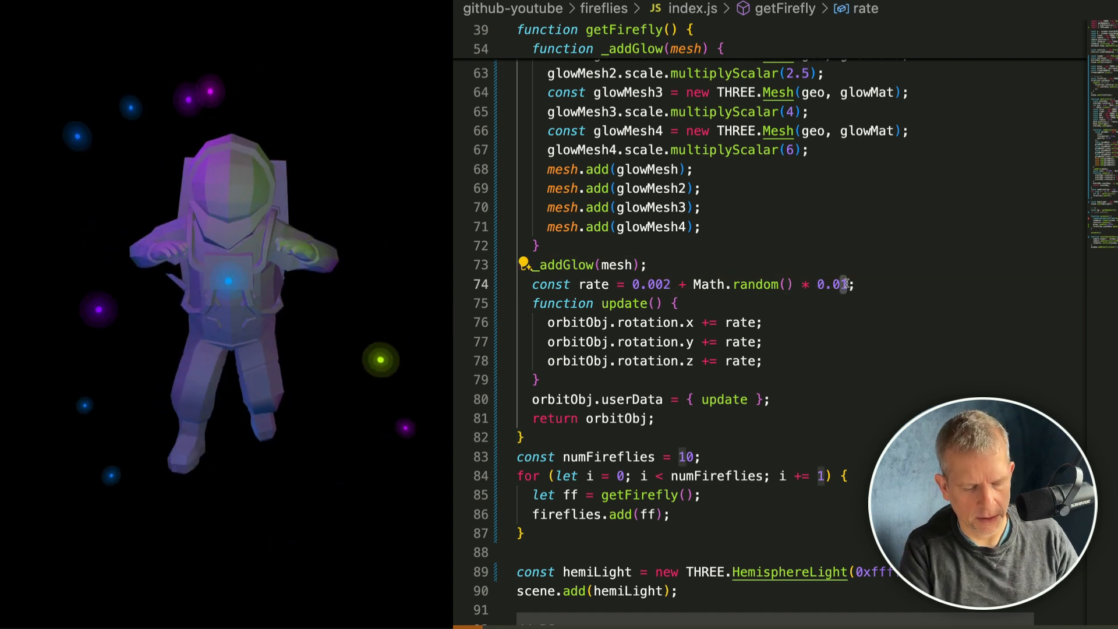
pyautogui.write('0.005')
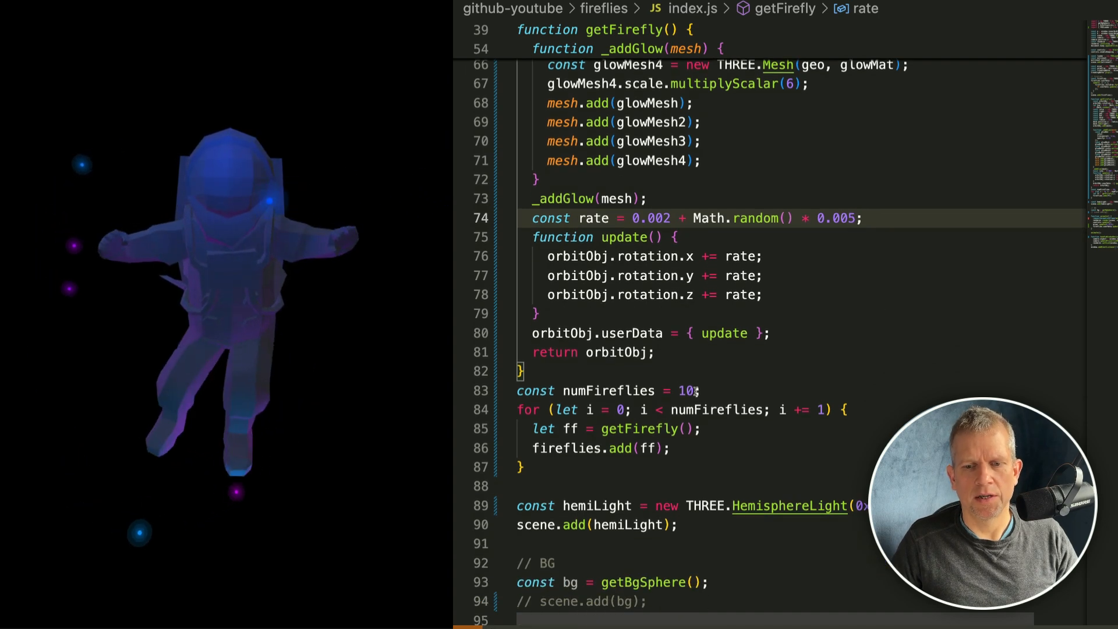
pyautogui.write('16')
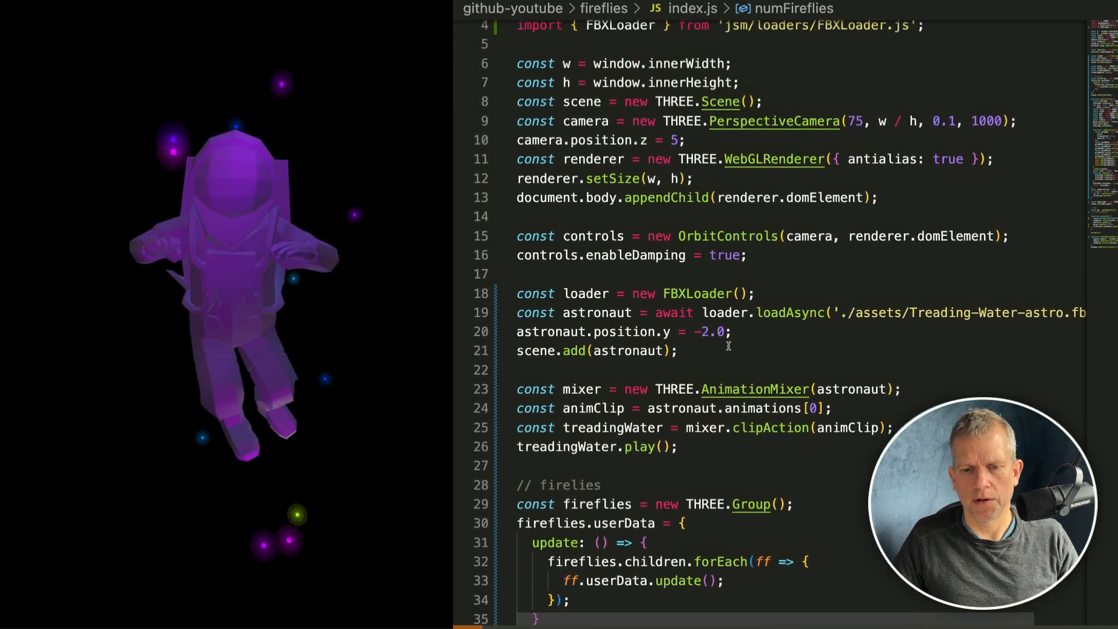
# Create a MeshStandardMaterial (roughness 0.2, metalness 1.0) and assign it in astronaut.traverse.
pyautogui.scroll(-3)
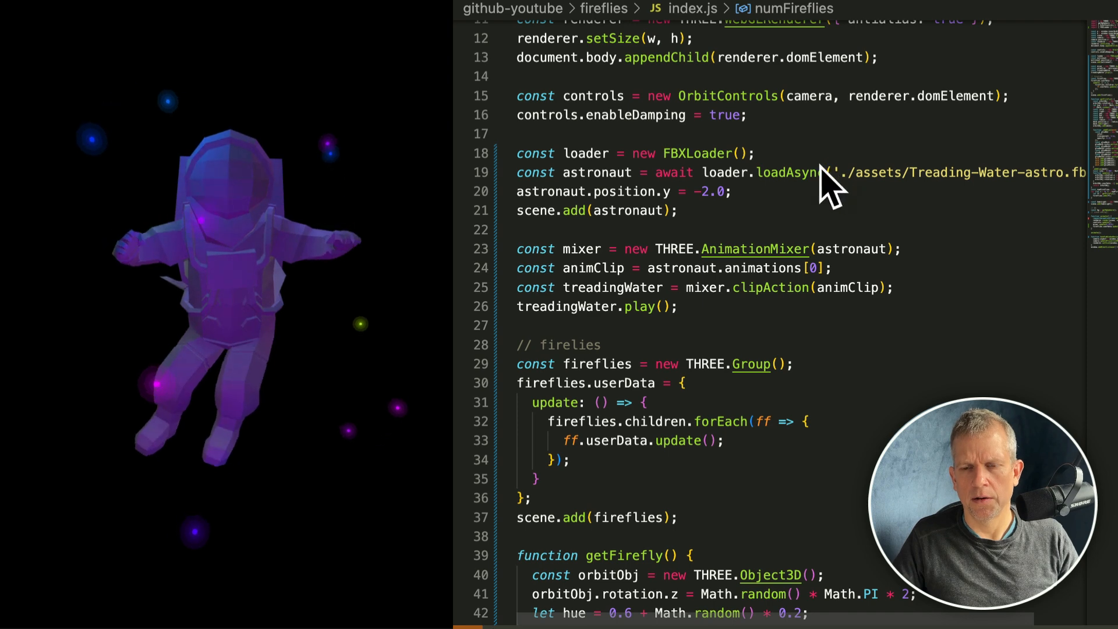
pyautogui.write('// meshst')
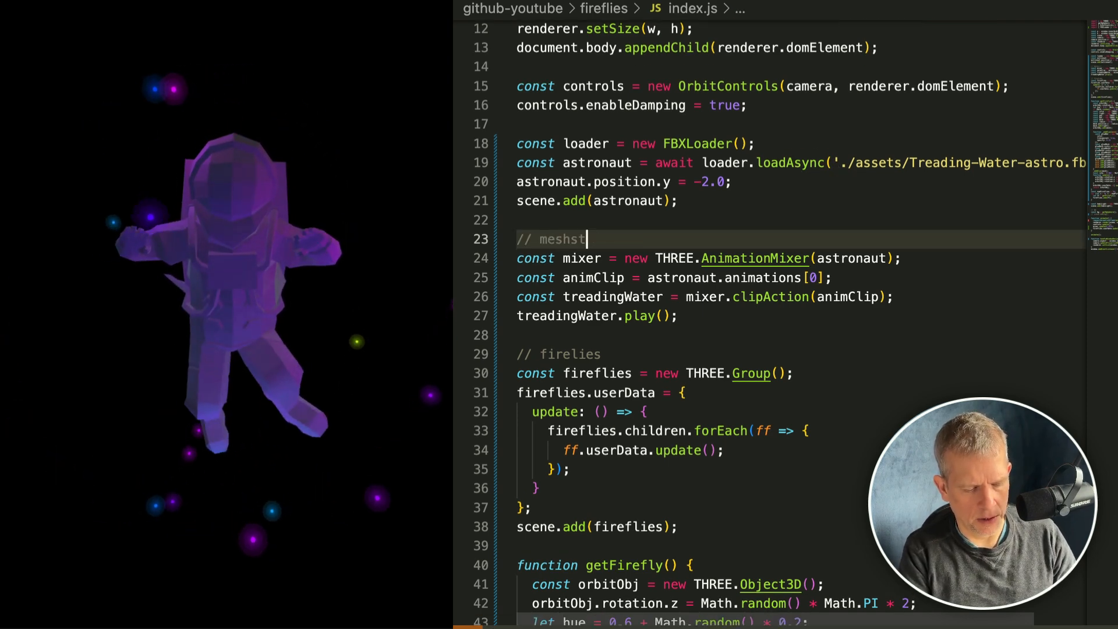
pyautogui.write('andardmaterial')
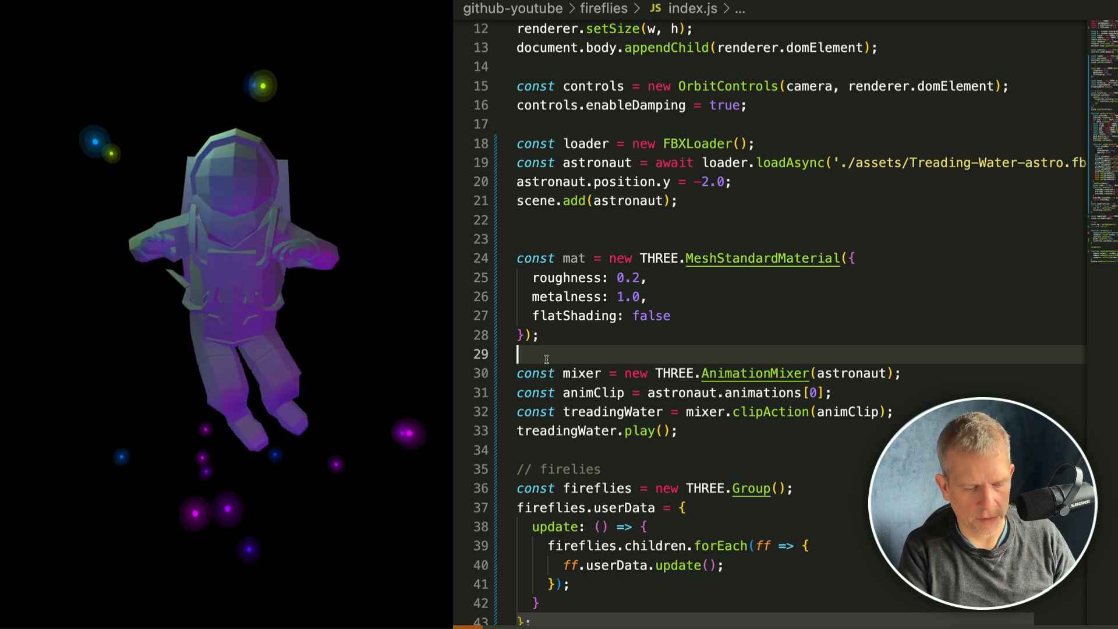
pyautogui.write('astronaut.traverse(c => {')
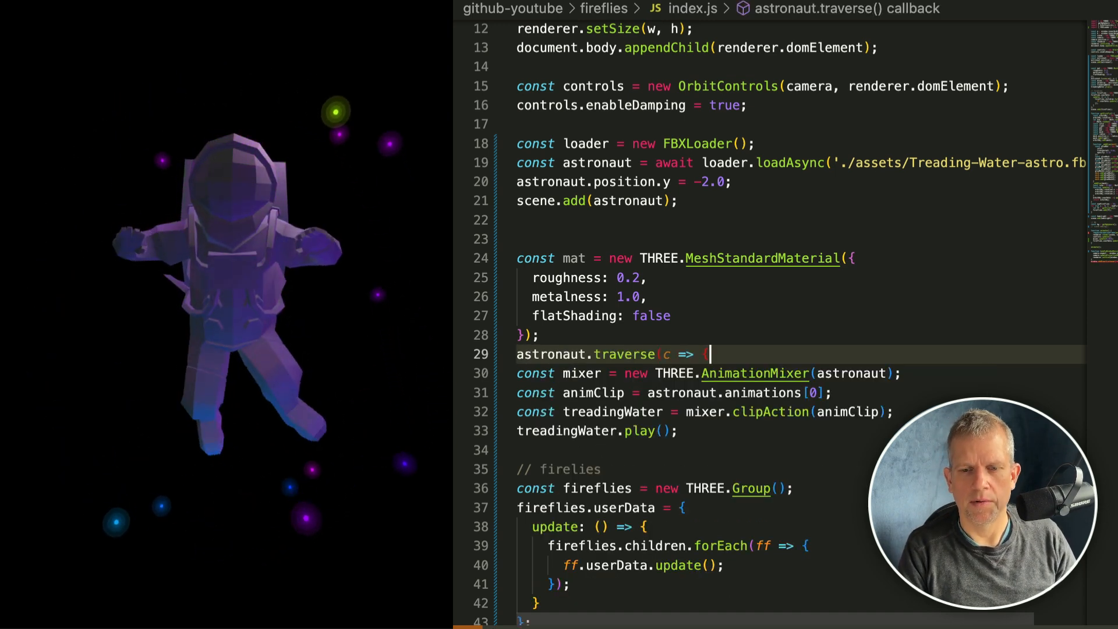
pyautogui.press('enter')
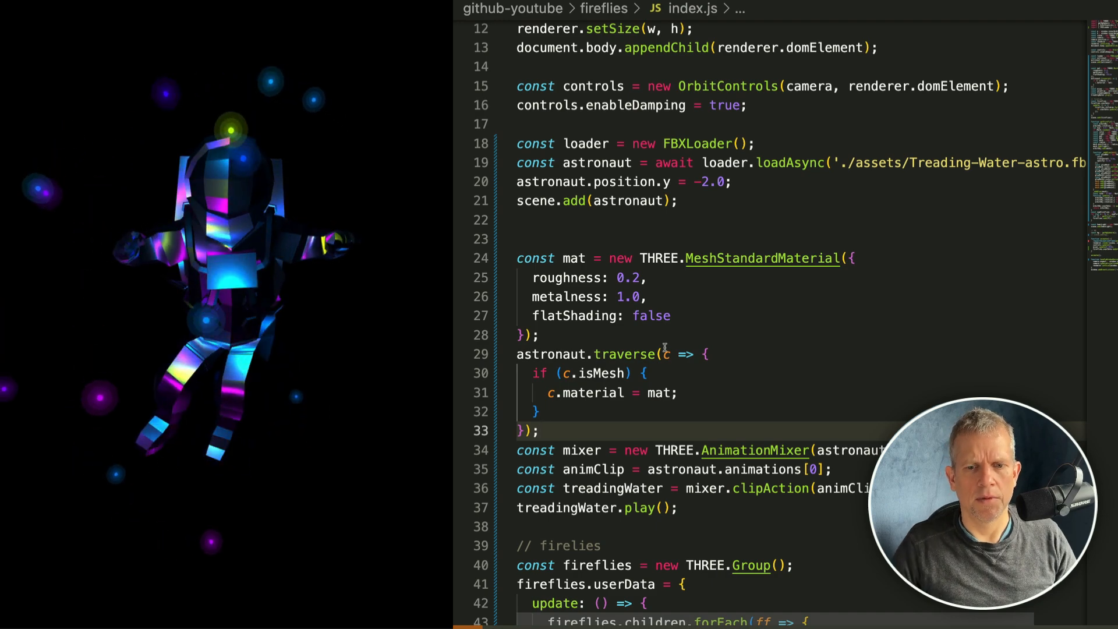
pyautogui.scroll(-3)
pyautogui.write('const bg = getBgSphere();')
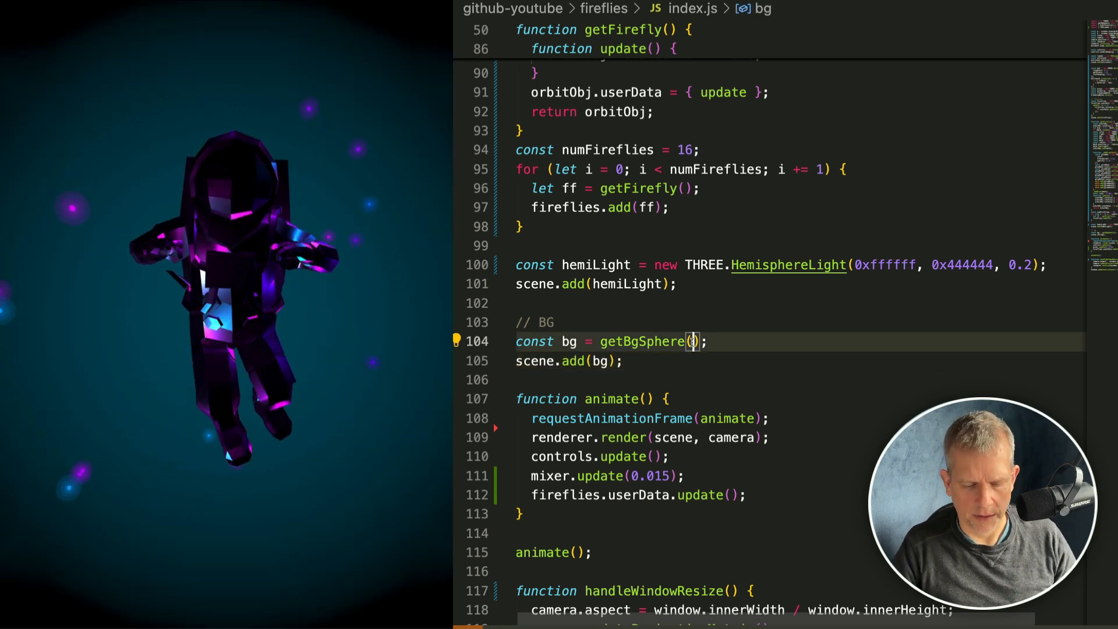
# Pass { lightnessMult: 0.01 } to getBgSphere() and add the background sphere to the scene.
pyautogui.write('{ color: 0x000000 }')
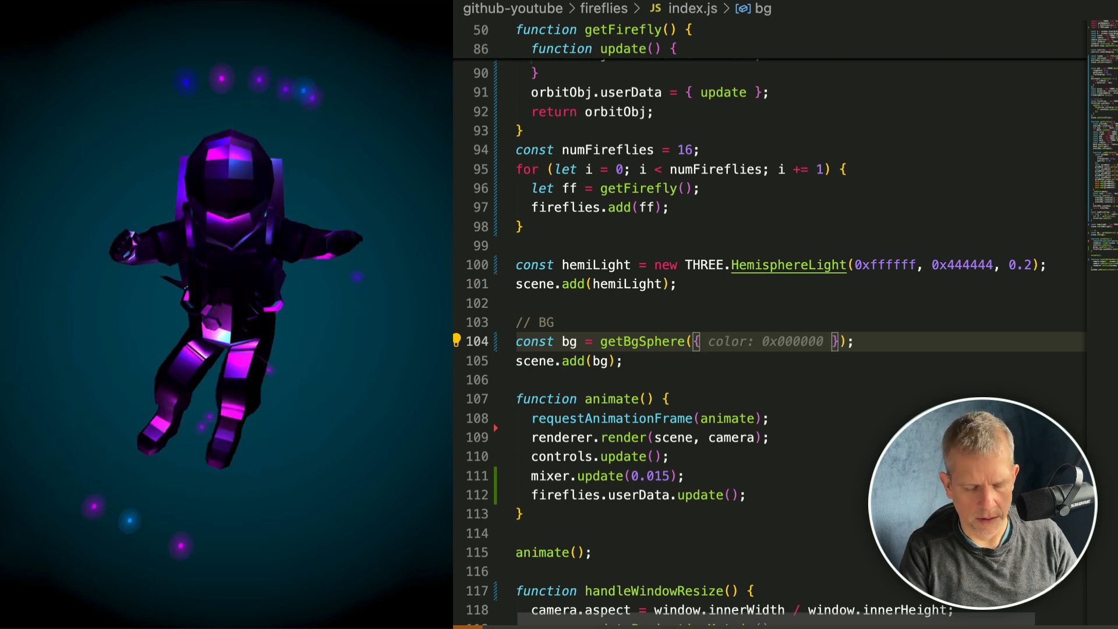
pyautogui.write('lightnessMult: 0.005')
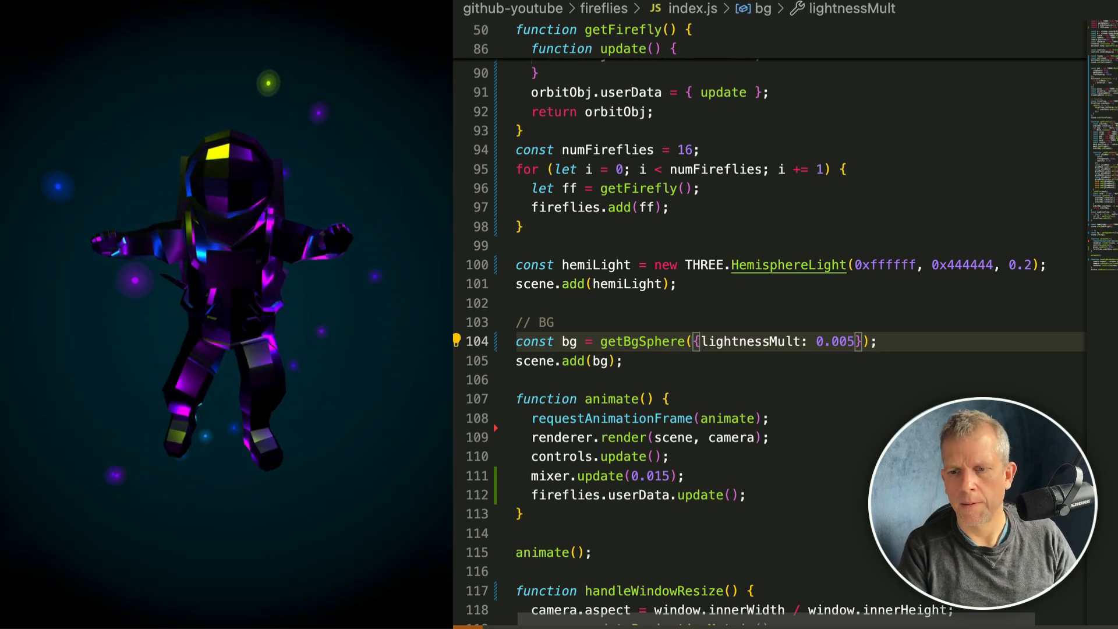
pyautogui.write('0.01')
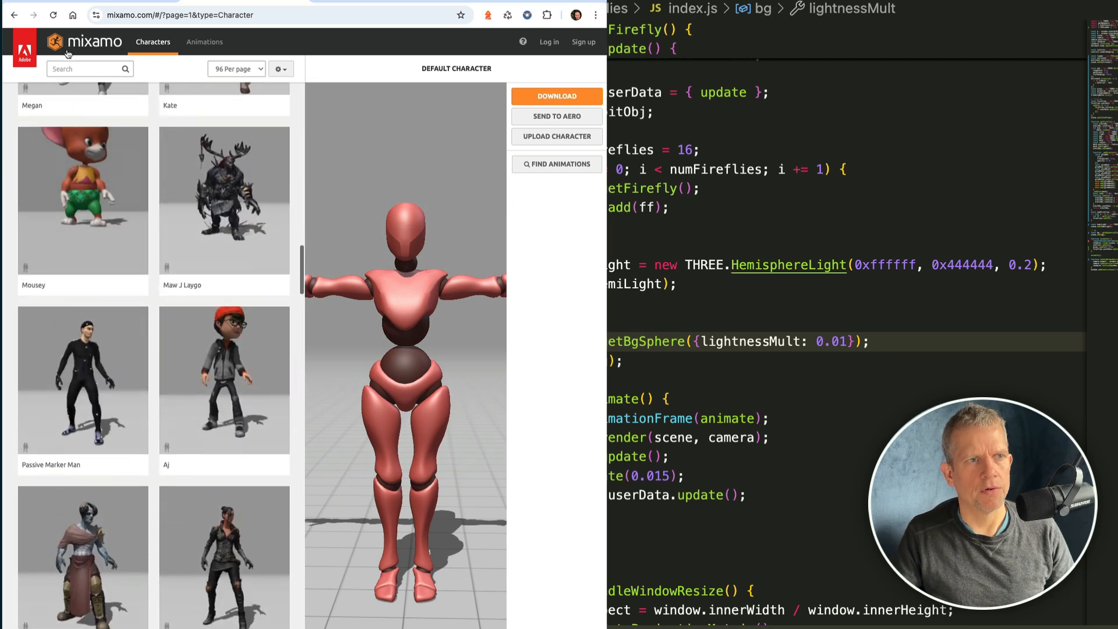
# Search Mixamo characters for 'helmet', choose the Racer, and move to the animations library.
pyautogui.write('h')
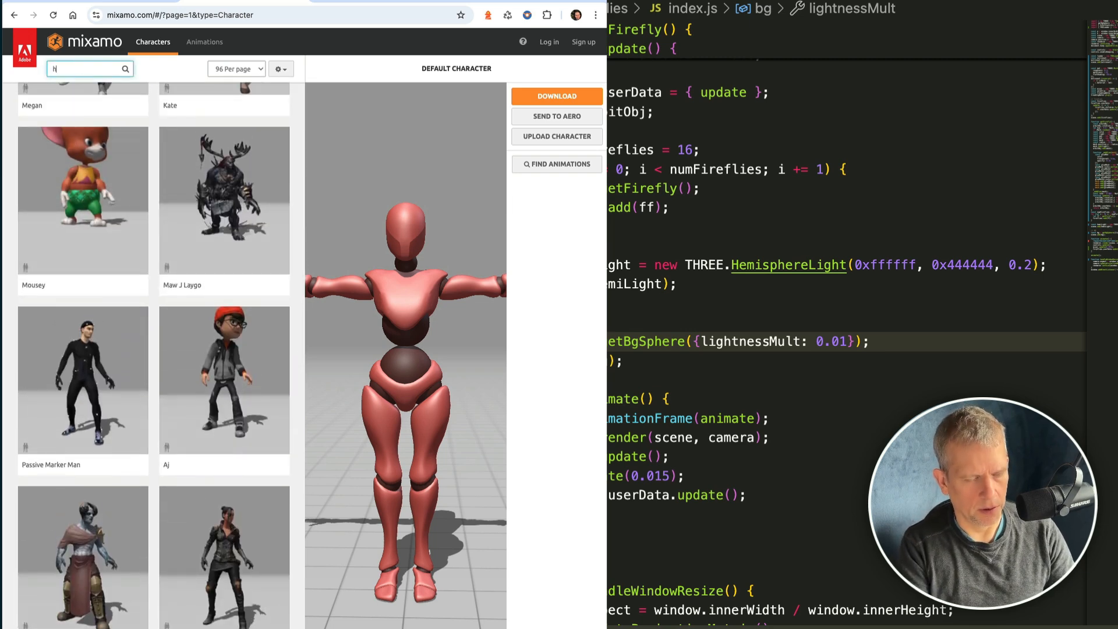
pyautogui.write('elmet')
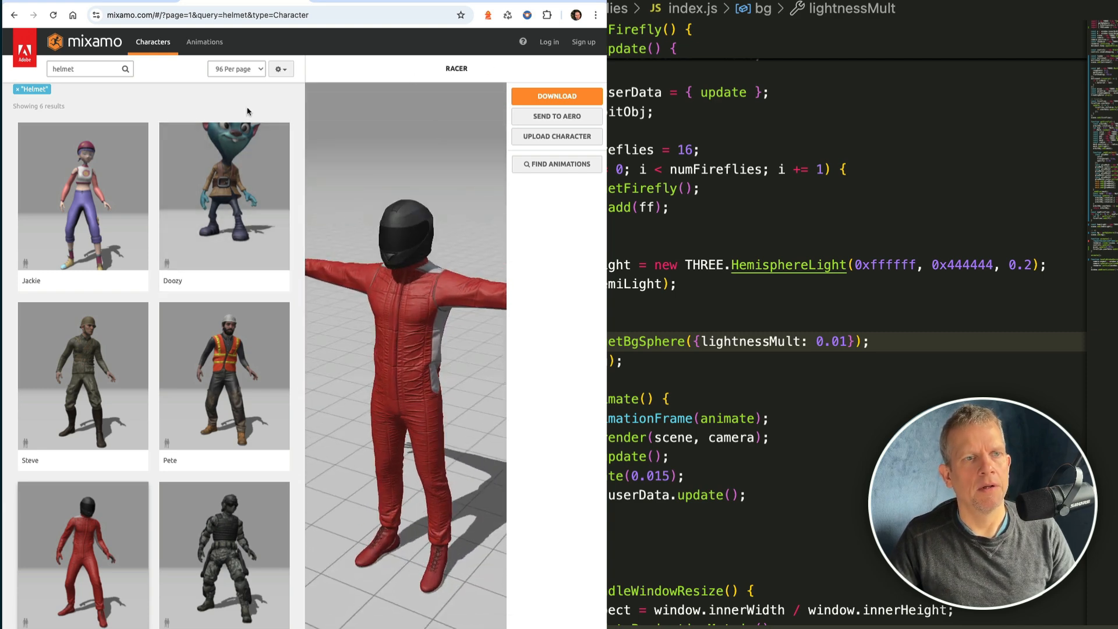
pyautogui.click(204, 42)
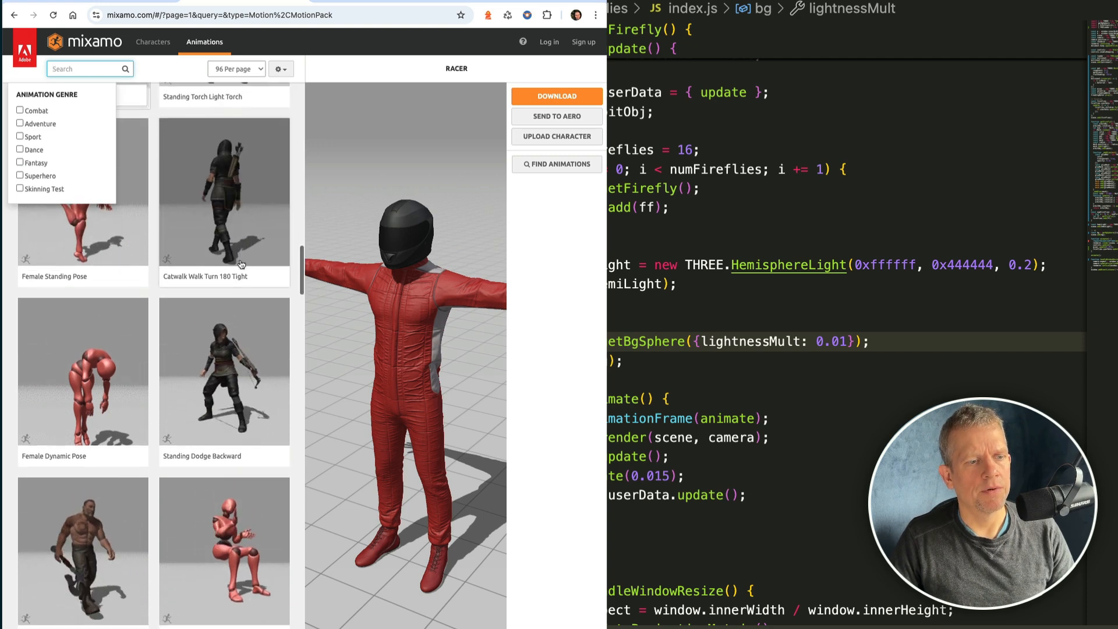
# Apply Treading Water from a 'swim' animation search, then try Download and Upload Character.
pyautogui.scroll(-3)
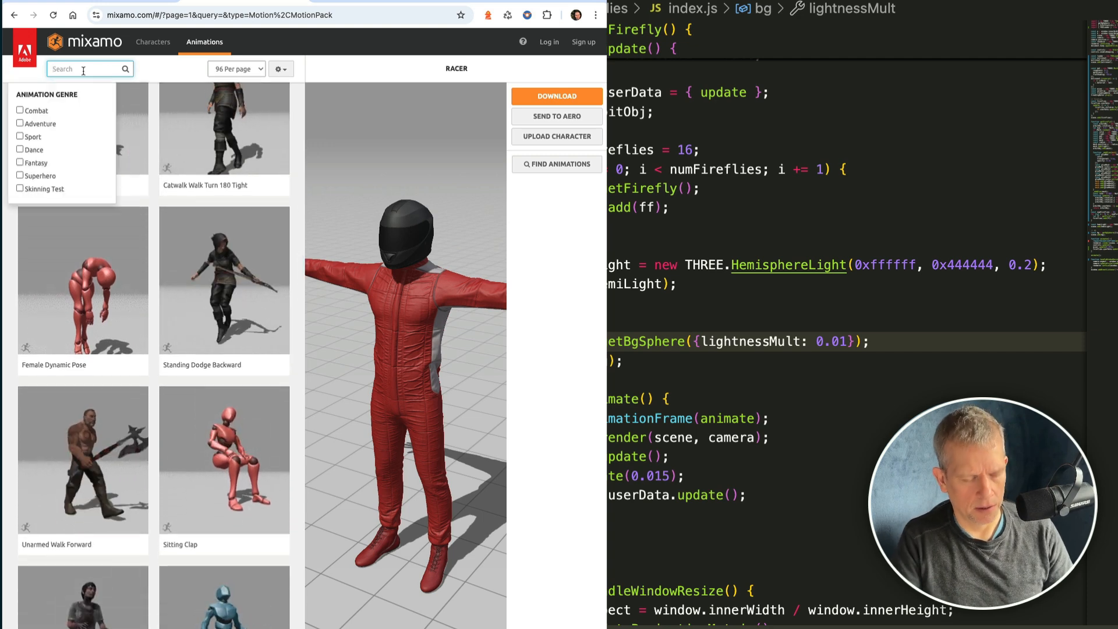
pyautogui.write('swim')
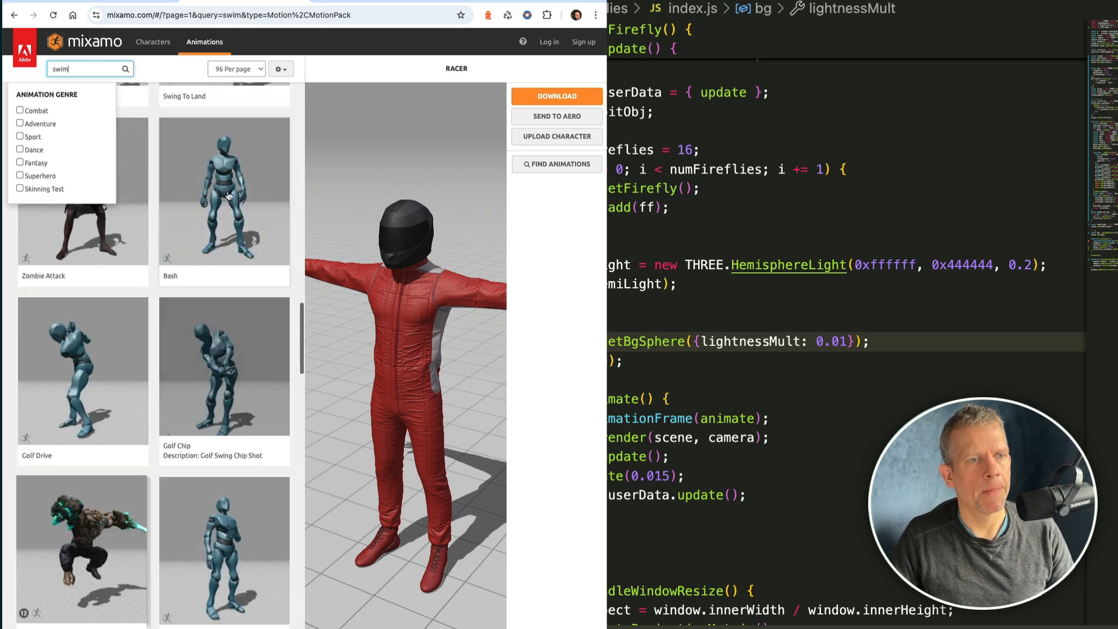
pyautogui.scroll(-3)
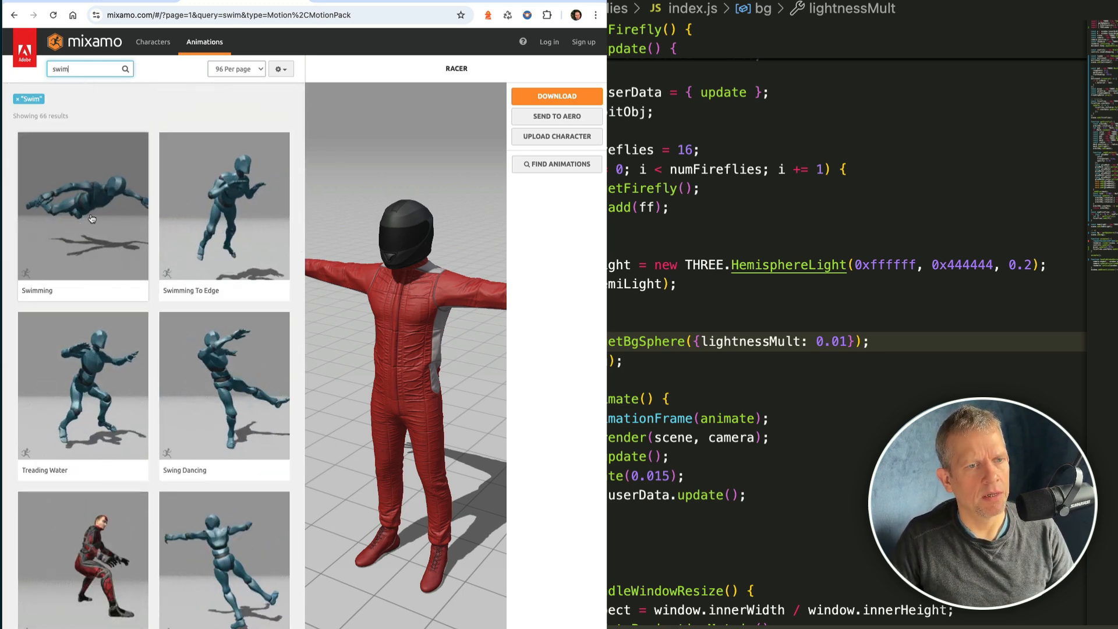
pyautogui.click(82, 385)
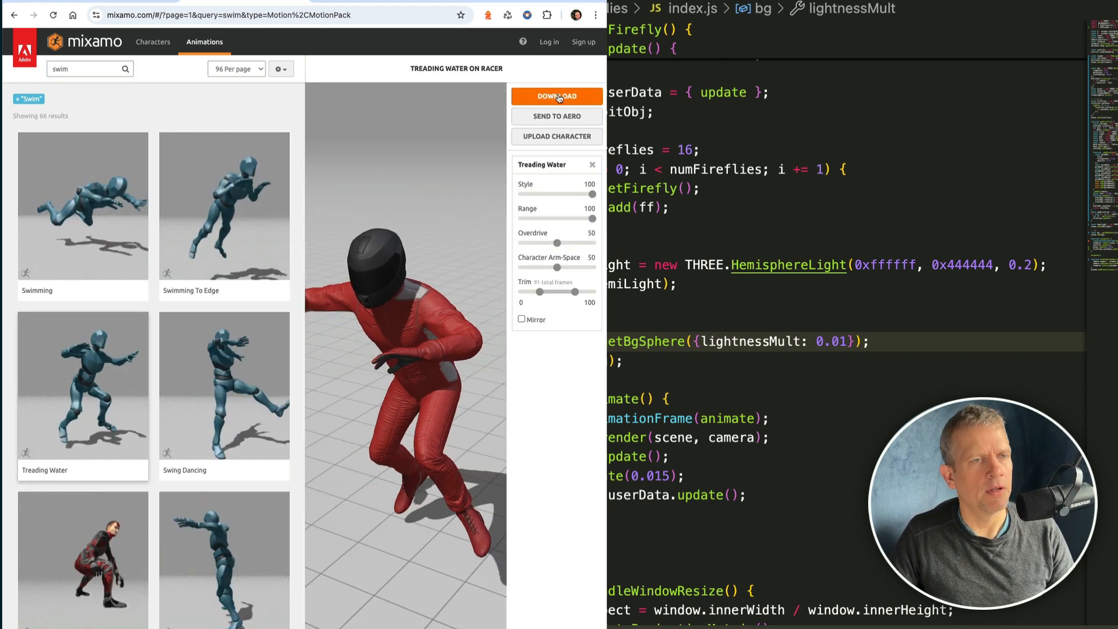
pyautogui.click(556, 96)
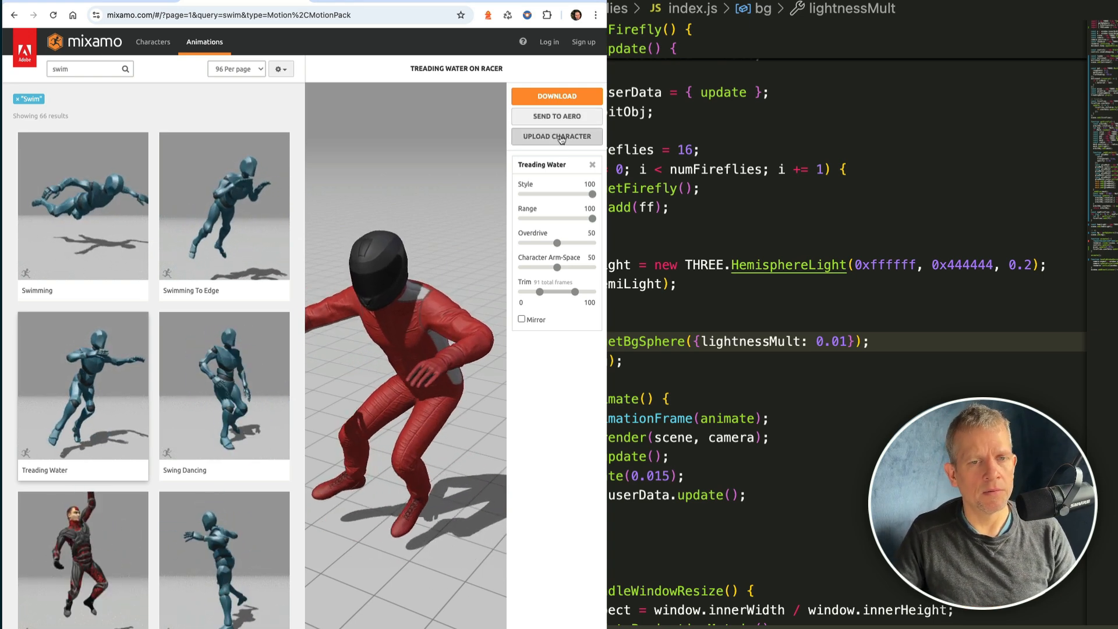
pyautogui.click(556, 137)
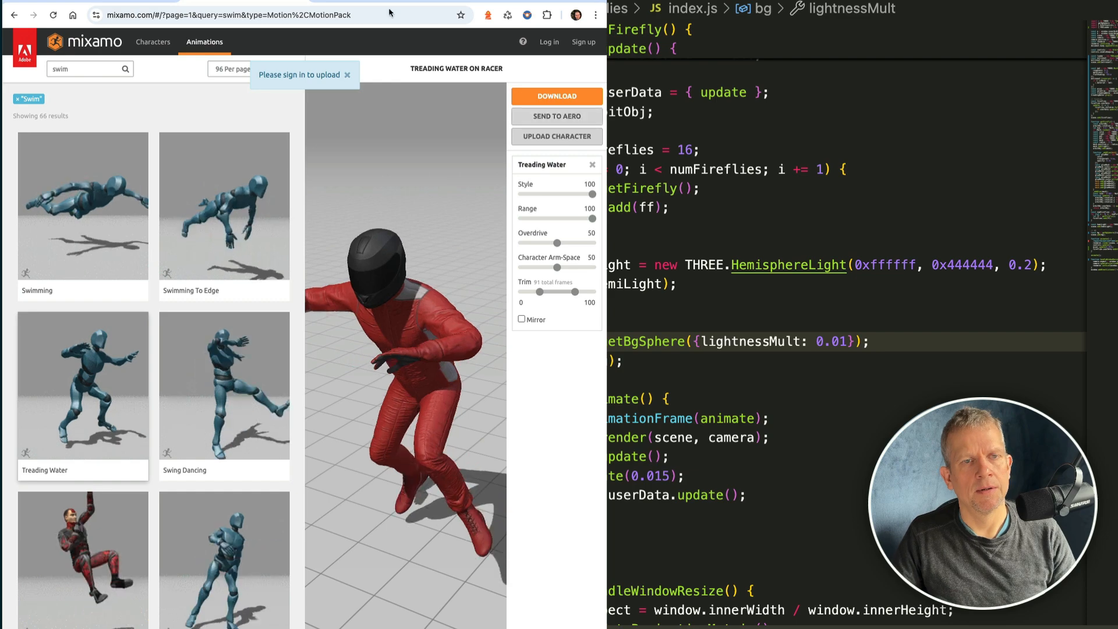